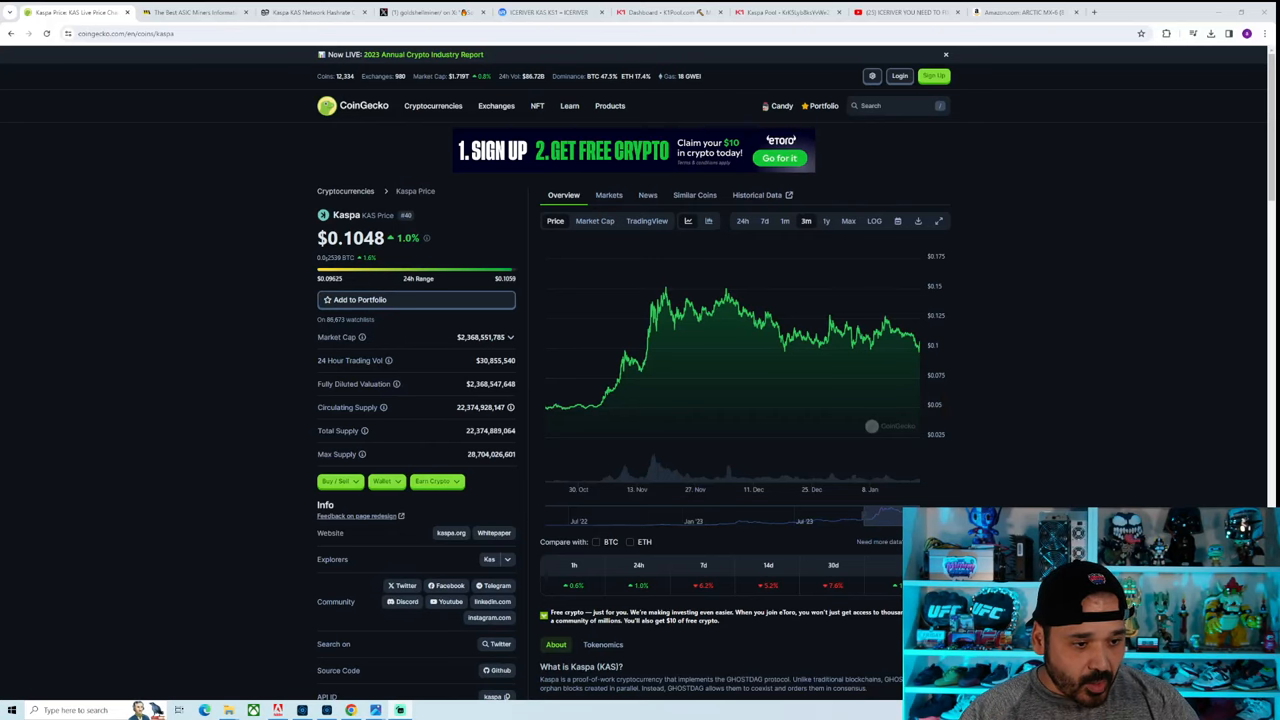
{"action": "mouse_move", "coordinate": [244, 332]}
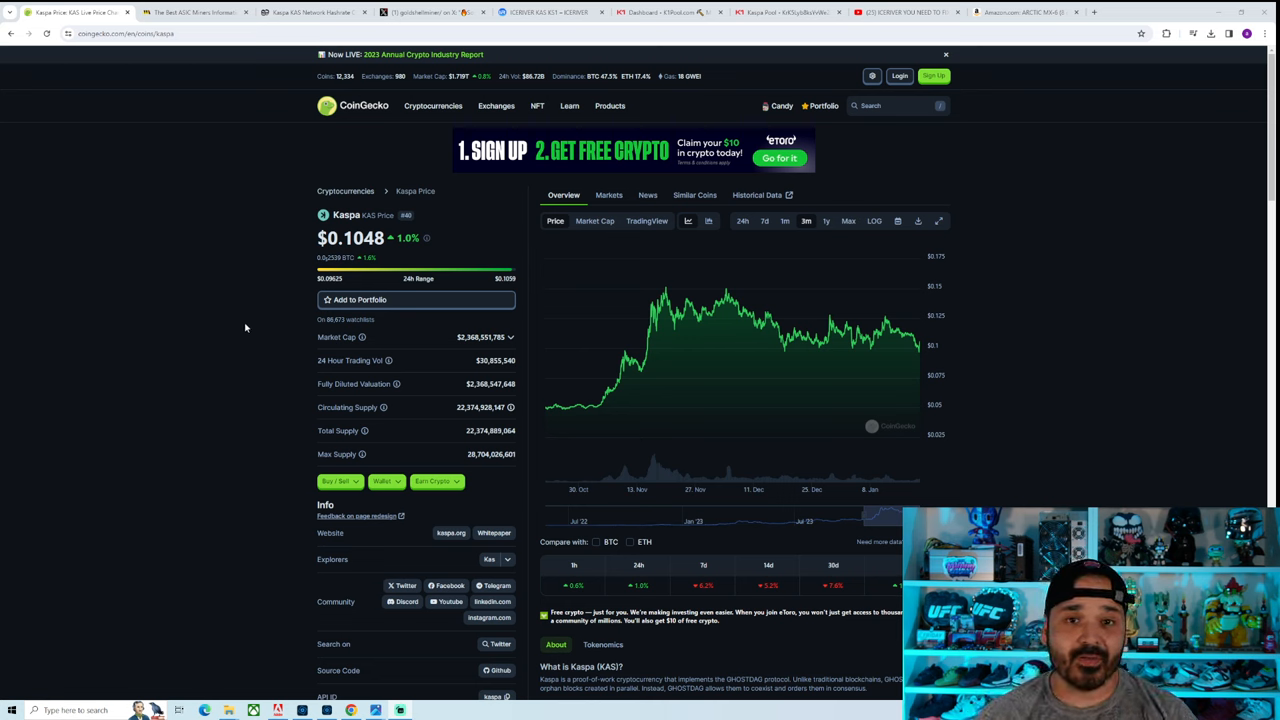
{"action": "mouse_move", "coordinate": [890, 284]}
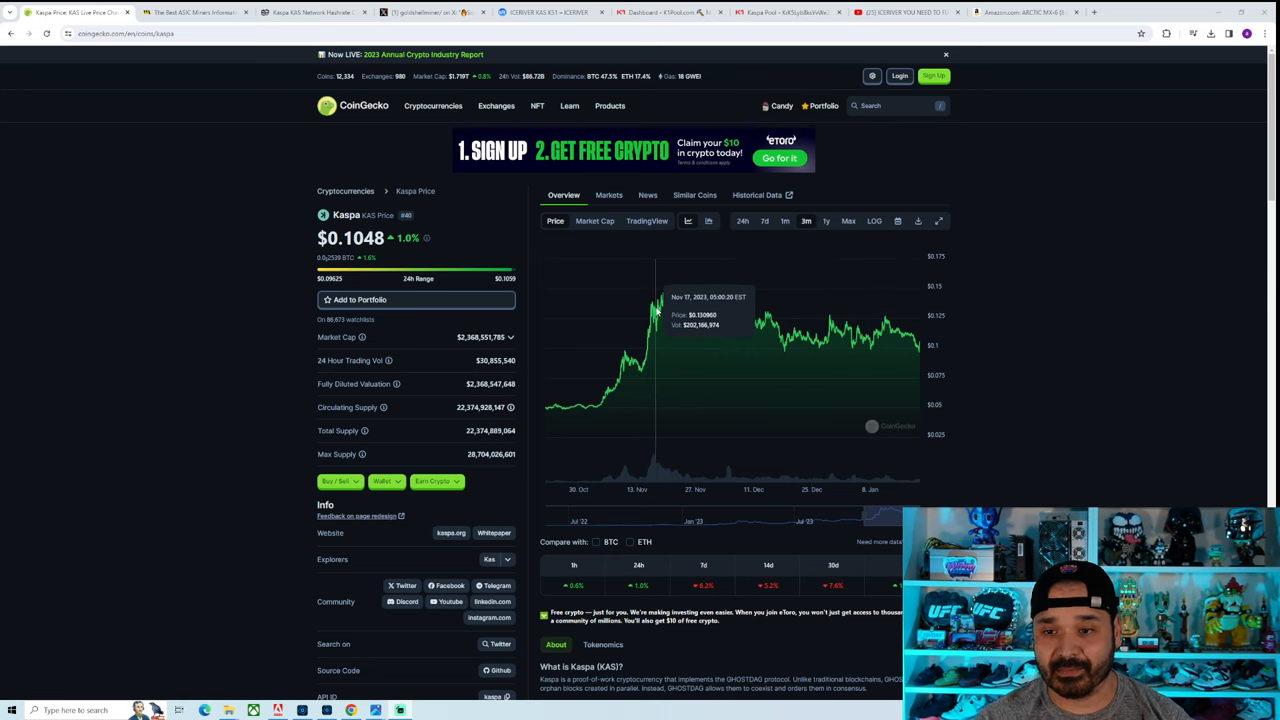
{"action": "mouse_move", "coordinate": [670, 300]}
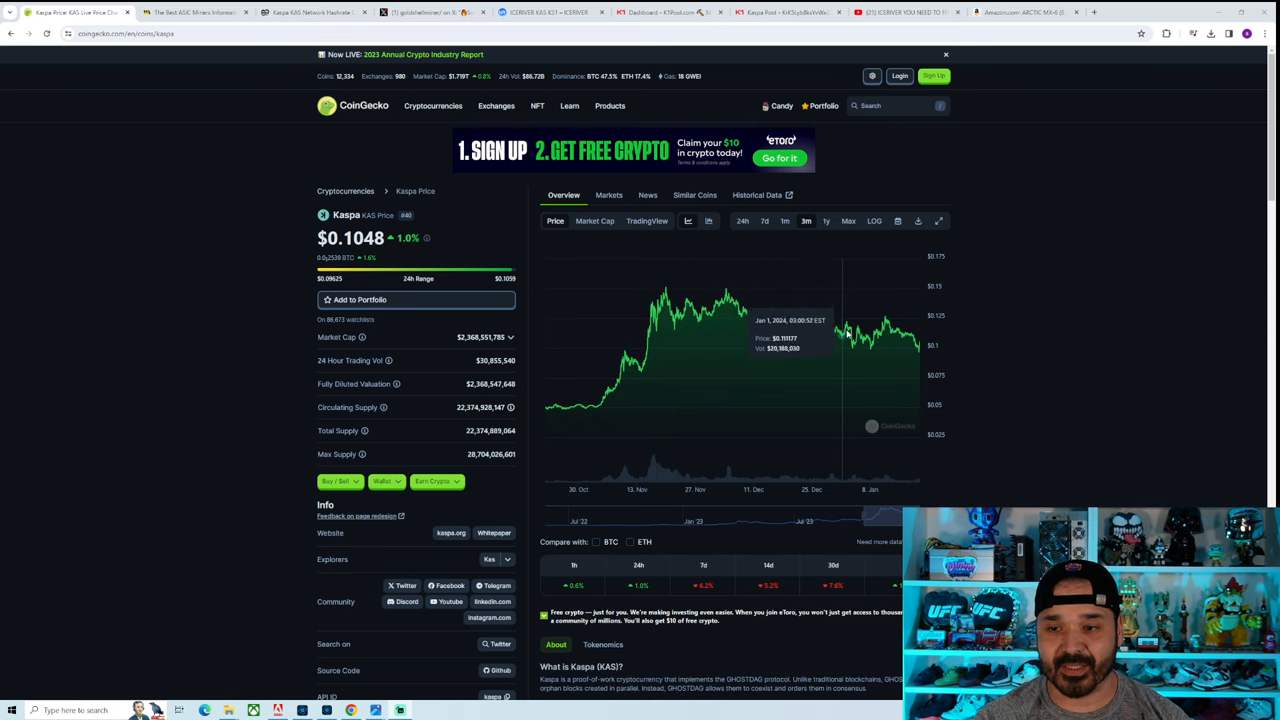
{"action": "mouse_move", "coordinate": [900, 336]}
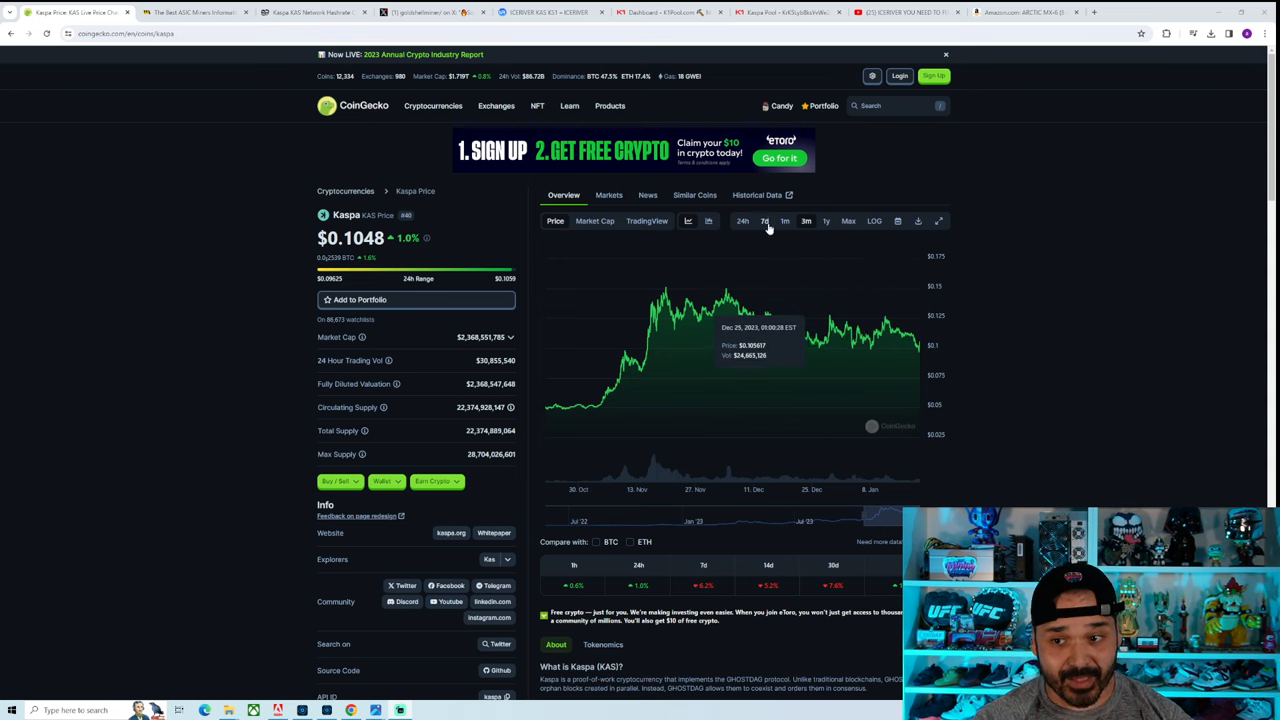
Step: Show Kaspa's price chart over the last 7 days on CoinGecko
{"action": "left_click", "coordinate": [764, 220]}
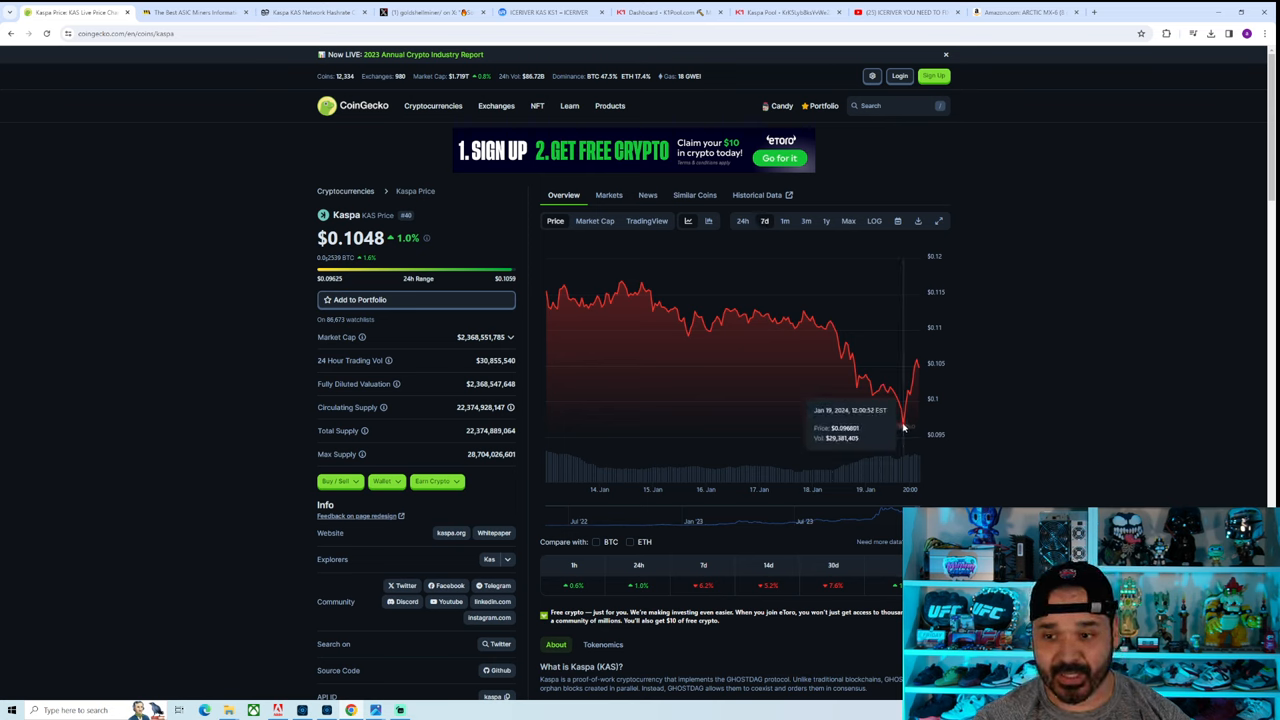
{"action": "mouse_move", "coordinate": [900, 410]}
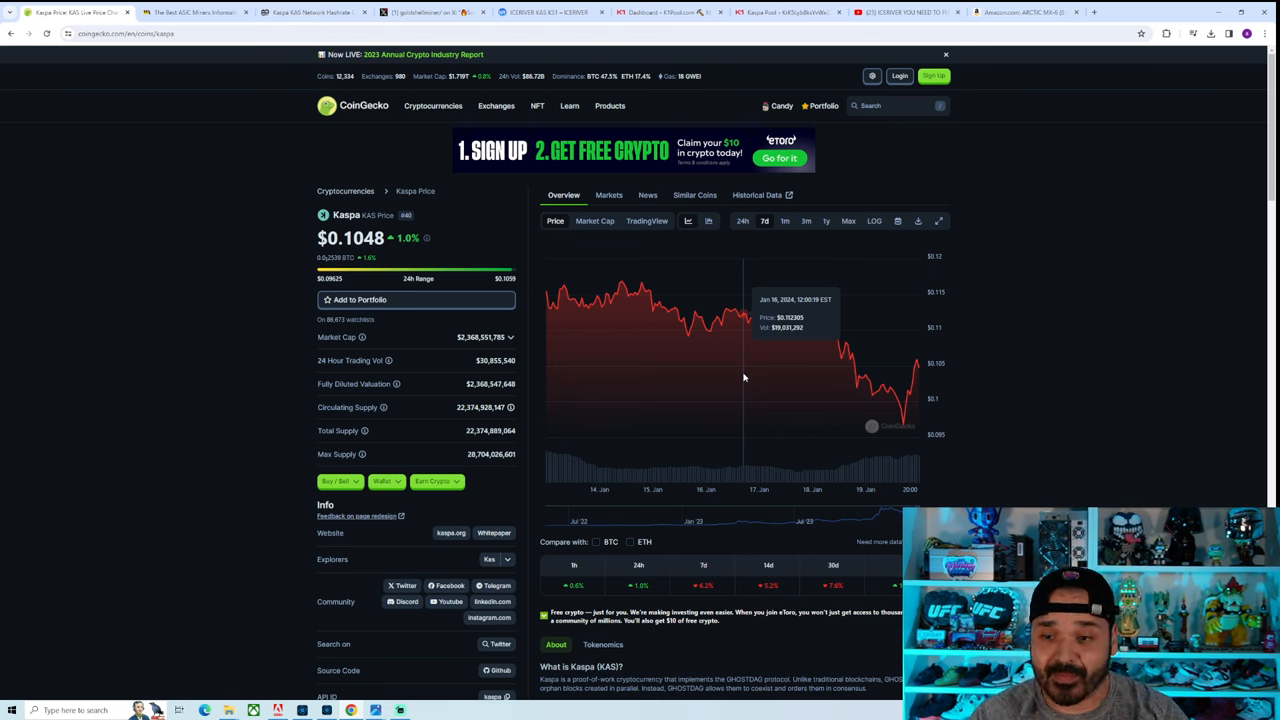
{"action": "mouse_move", "coordinate": [940, 404]}
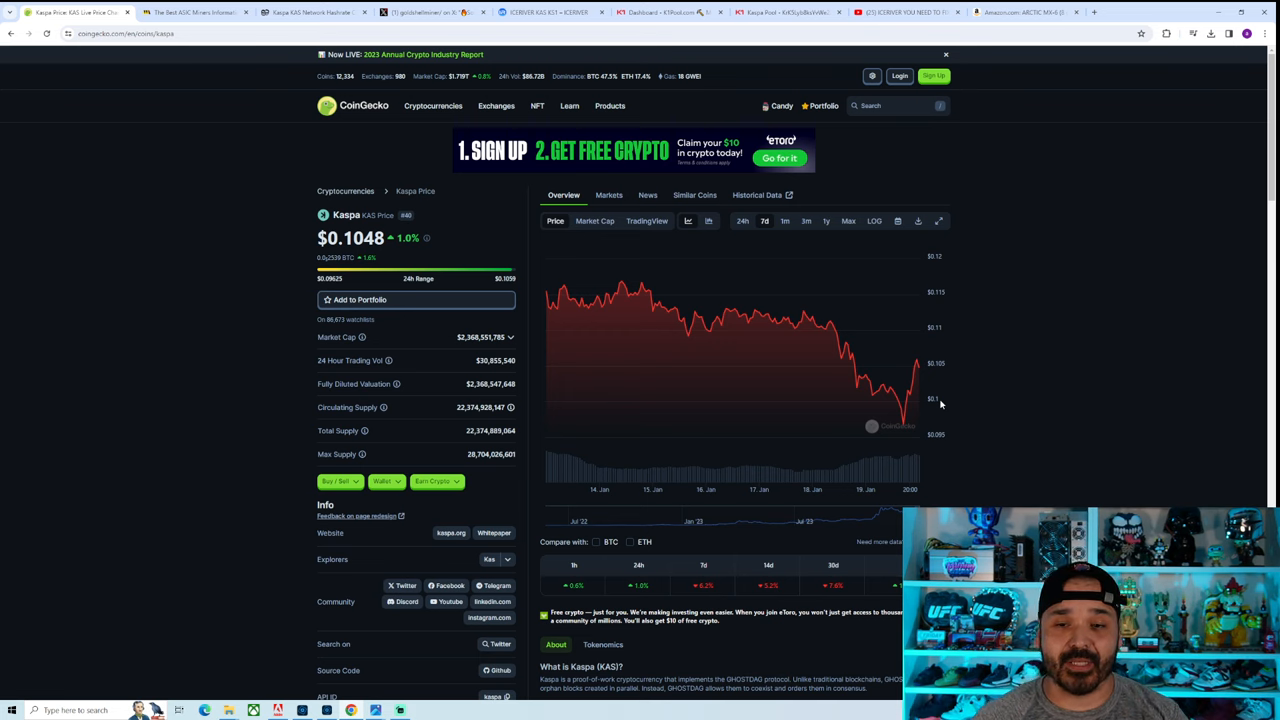
{"action": "mouse_move", "coordinate": [1000, 458]}
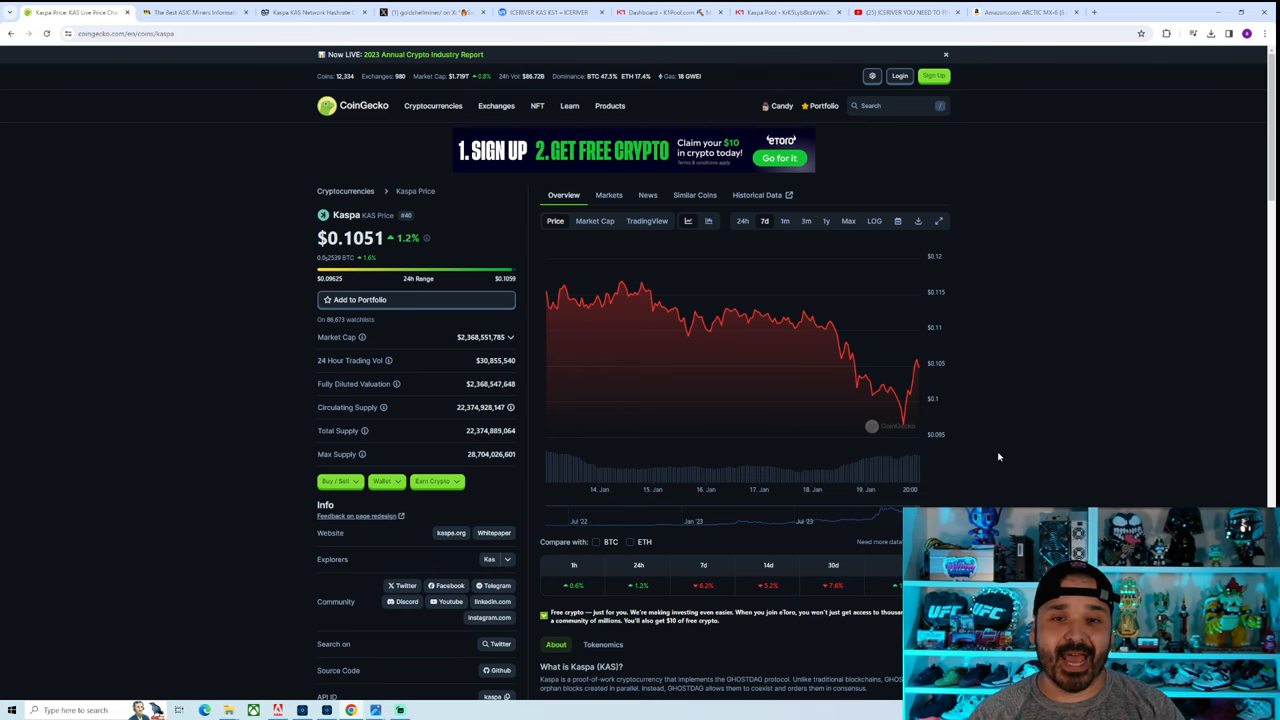
Step: Switch to the 2Miners Kaspa hashrate page showing 142.15 PH/s over one year
{"action": "left_click", "coordinate": [310, 12]}
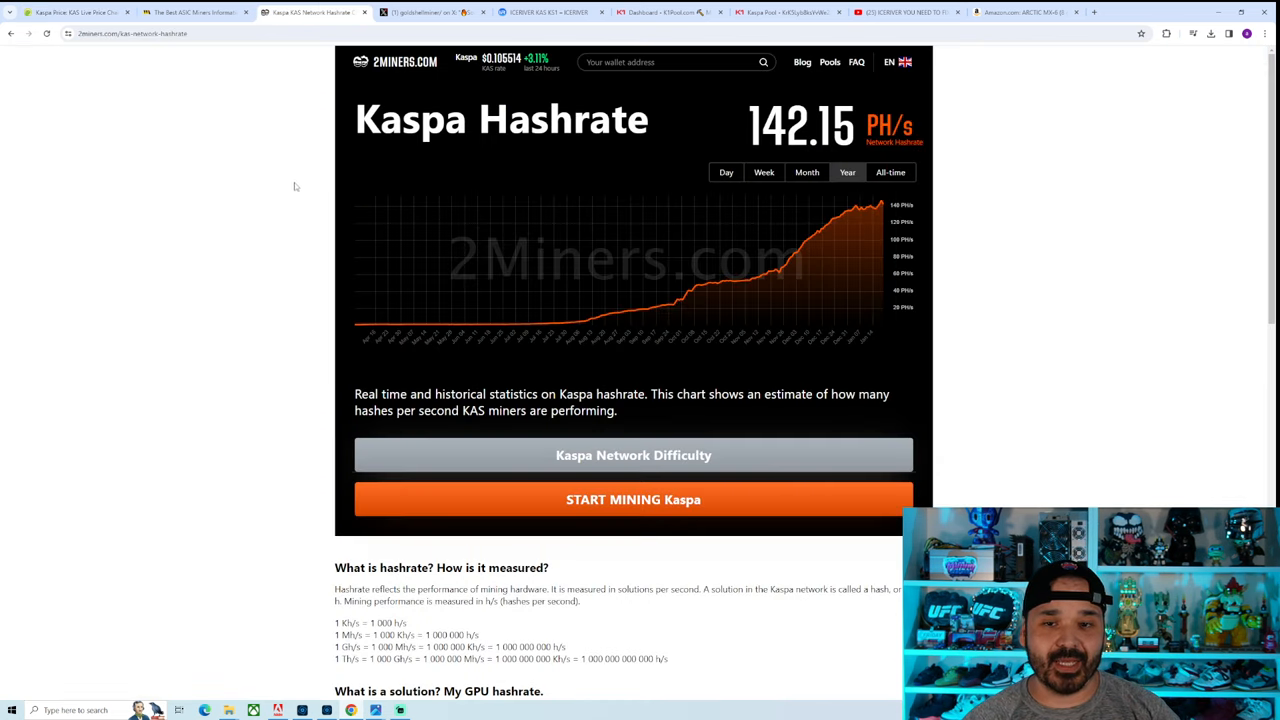
{"action": "mouse_move", "coordinate": [560, 322]}
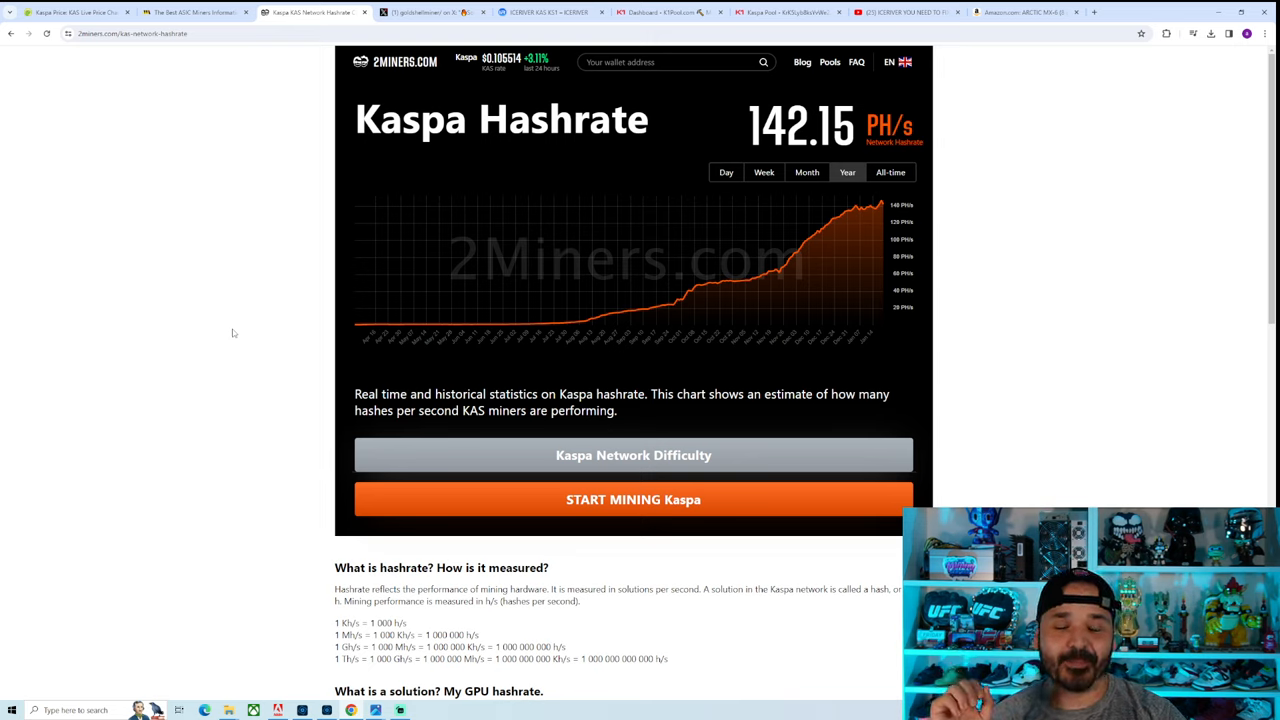
{"action": "left_click", "coordinate": [196, 12]}
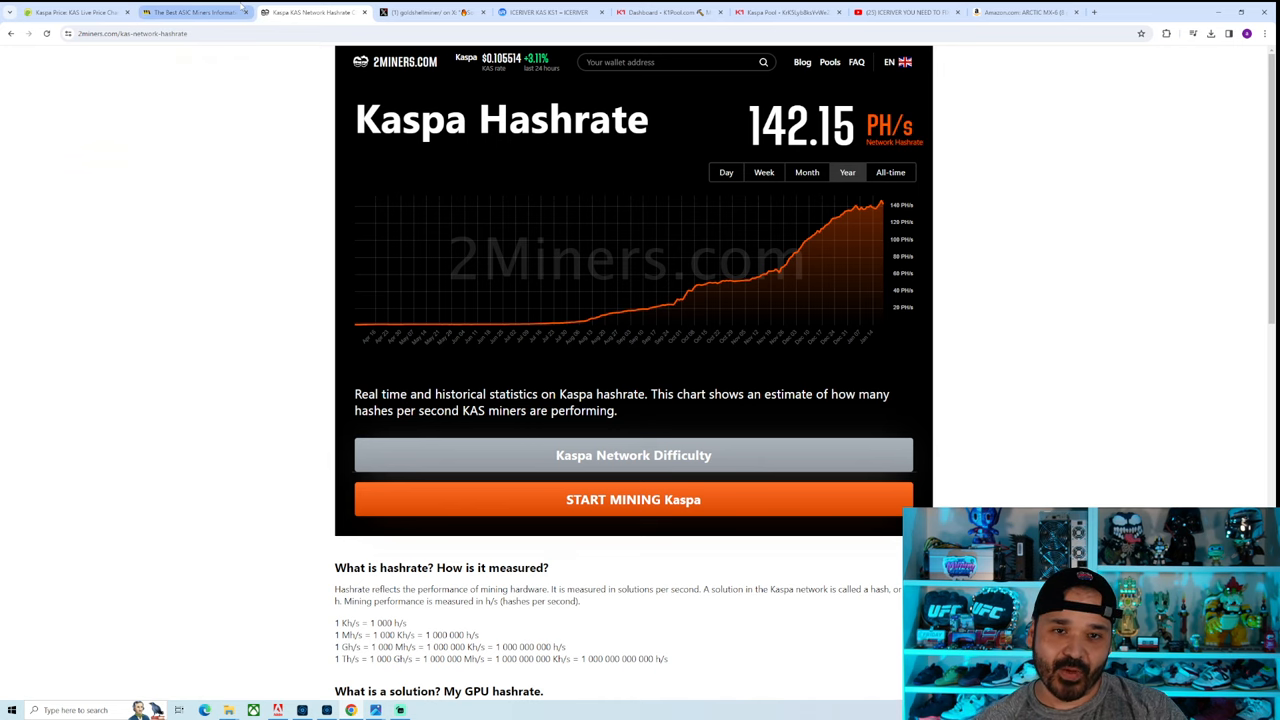
Step: Review MineTheASIC's profitability rankings, then return to the 2Miners Kaspa hashrate page
{"action": "left_click", "coordinate": [196, 12]}
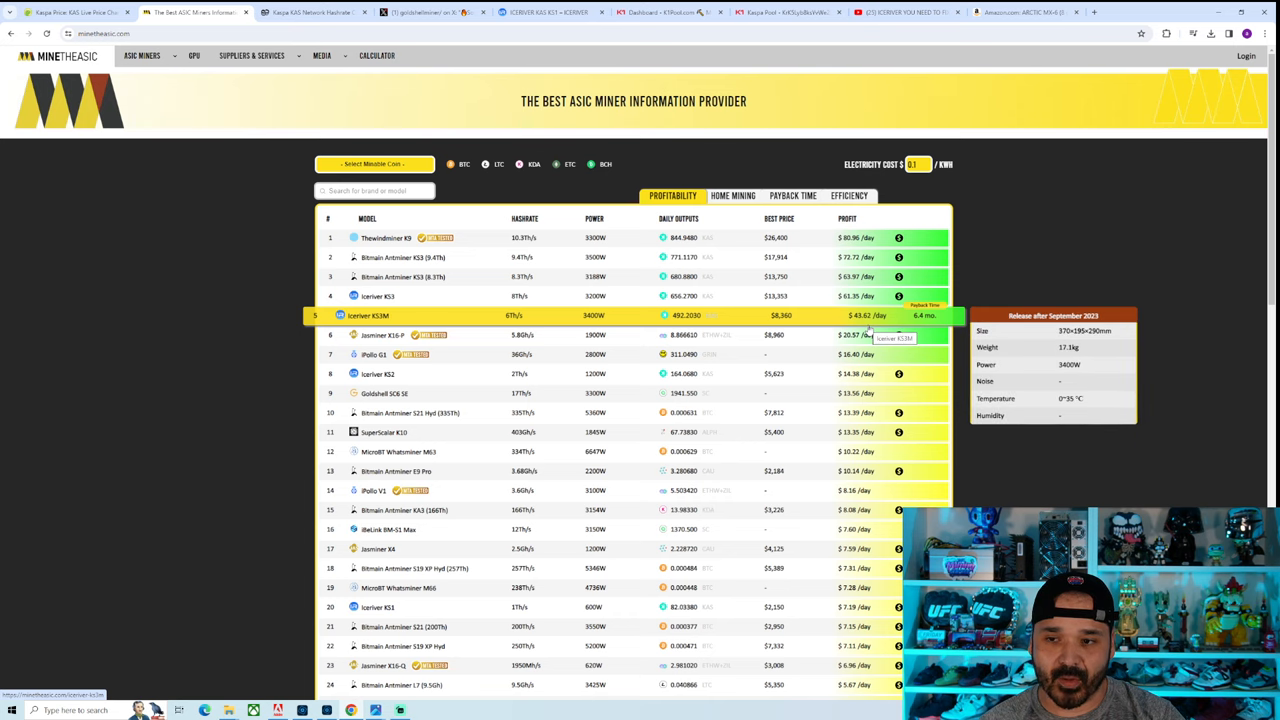
{"action": "mouse_move", "coordinate": [210, 320]}
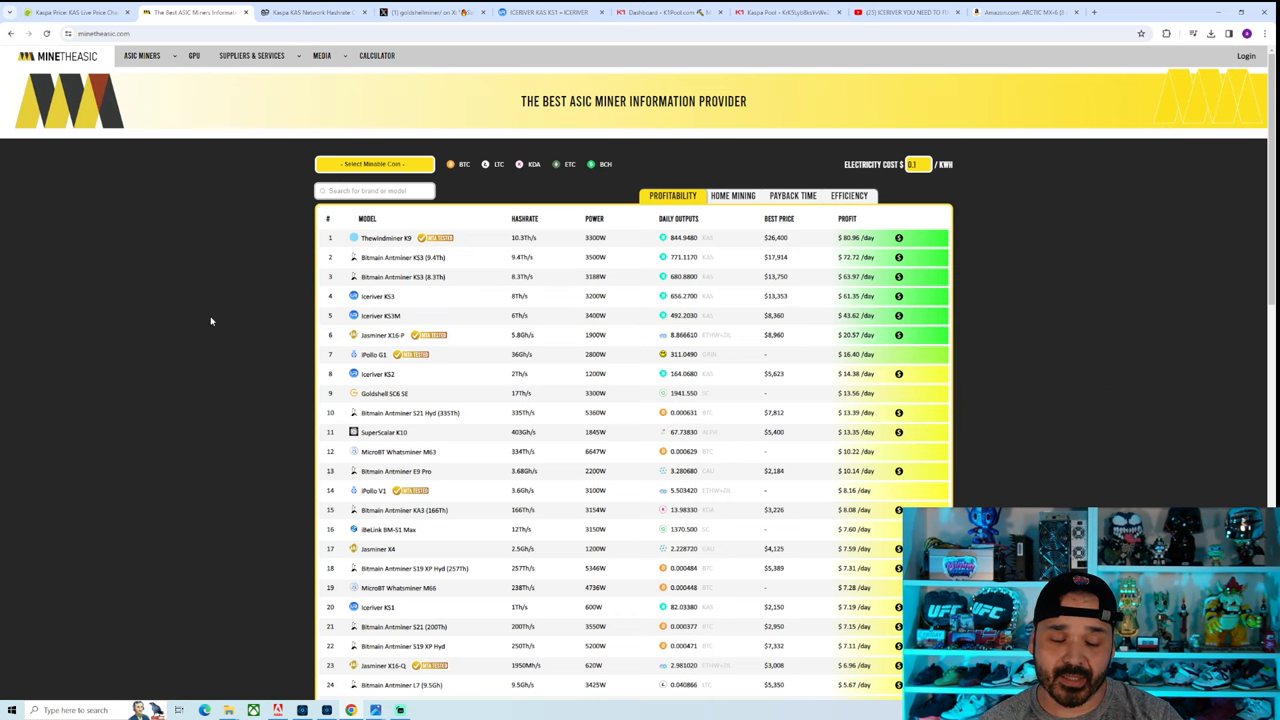
{"action": "left_click", "coordinate": [316, 12]}
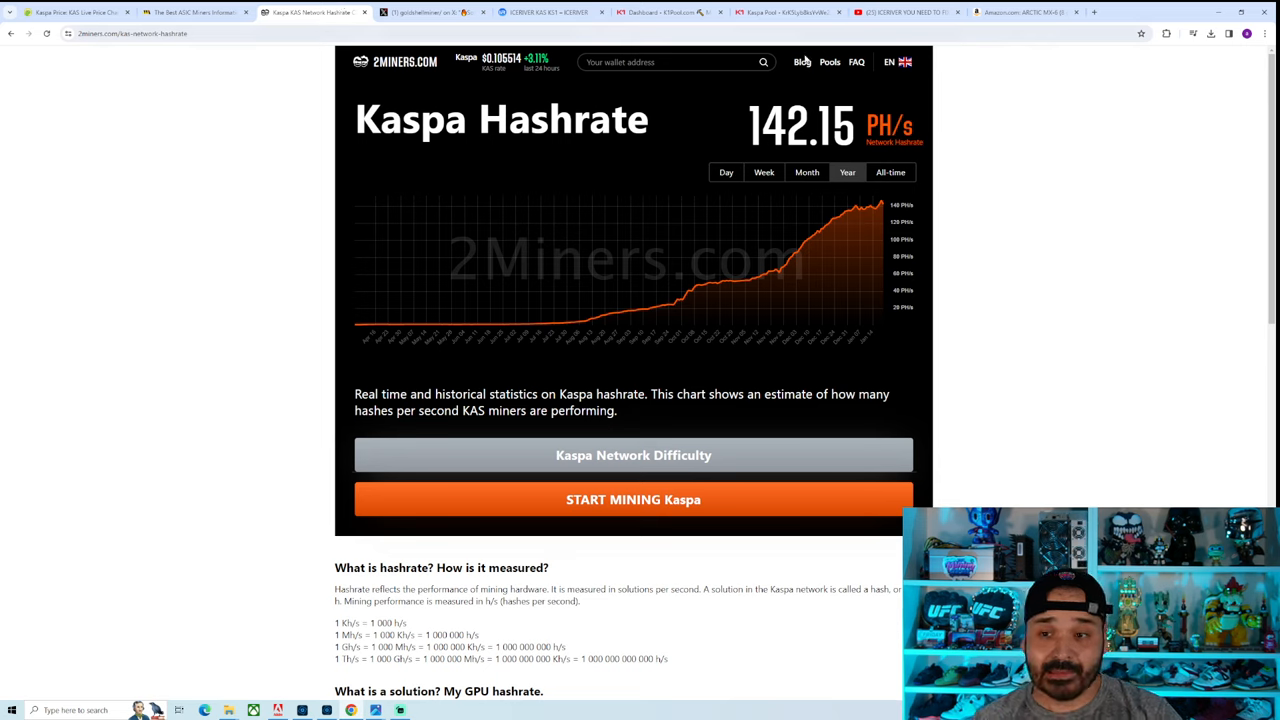
Step: Show the Kaspa network hashrate chart for the past month
{"action": "left_click", "coordinate": [806, 172]}
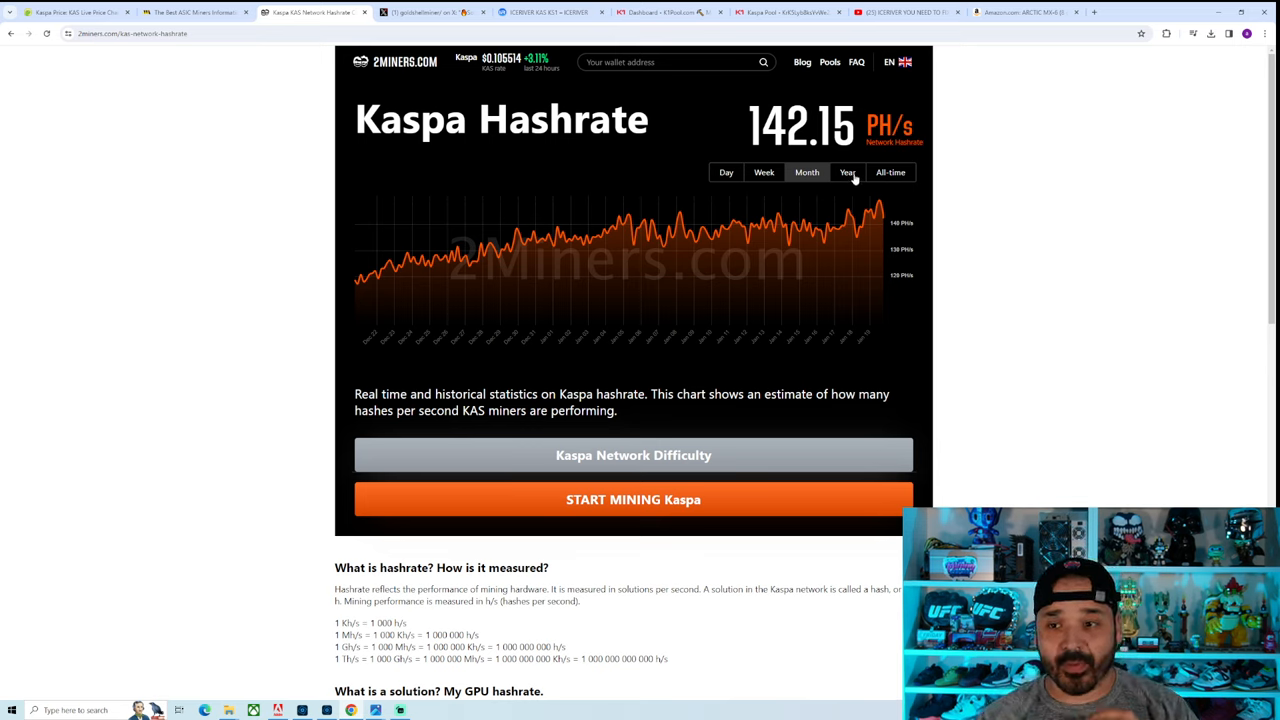
{"action": "left_click", "coordinate": [848, 172]}
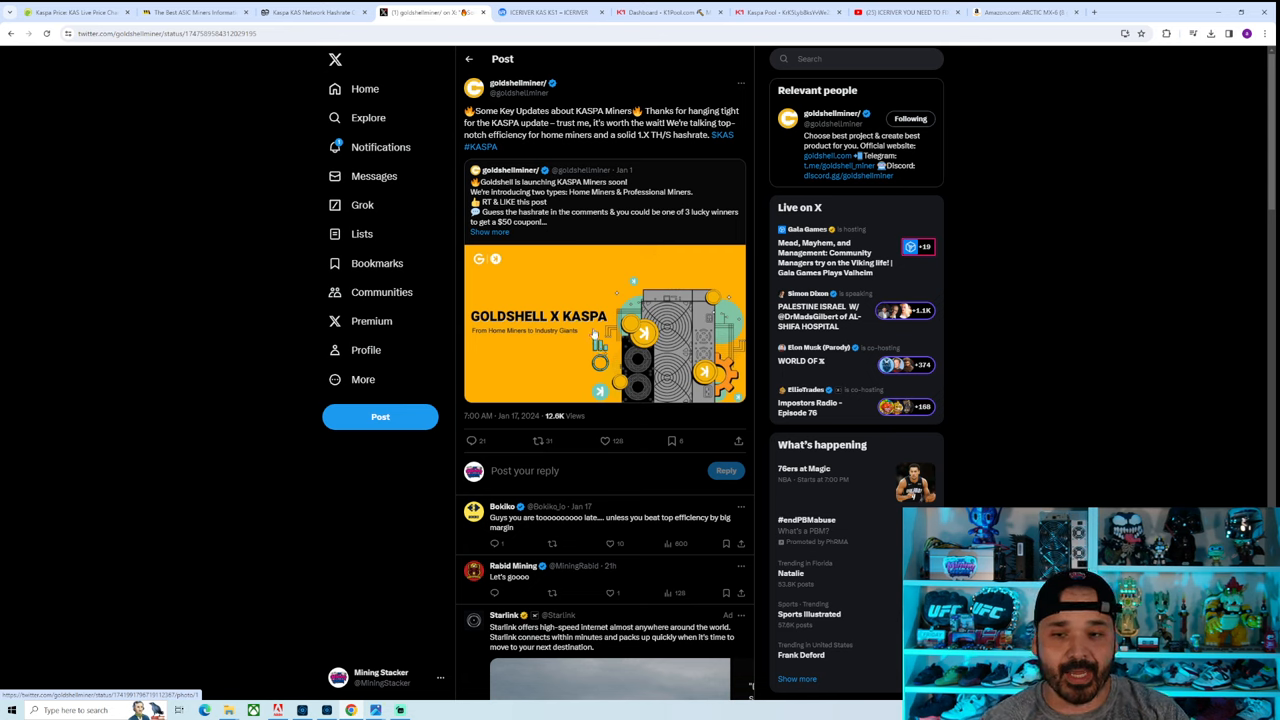
{"action": "mouse_move", "coordinate": [598, 344]}
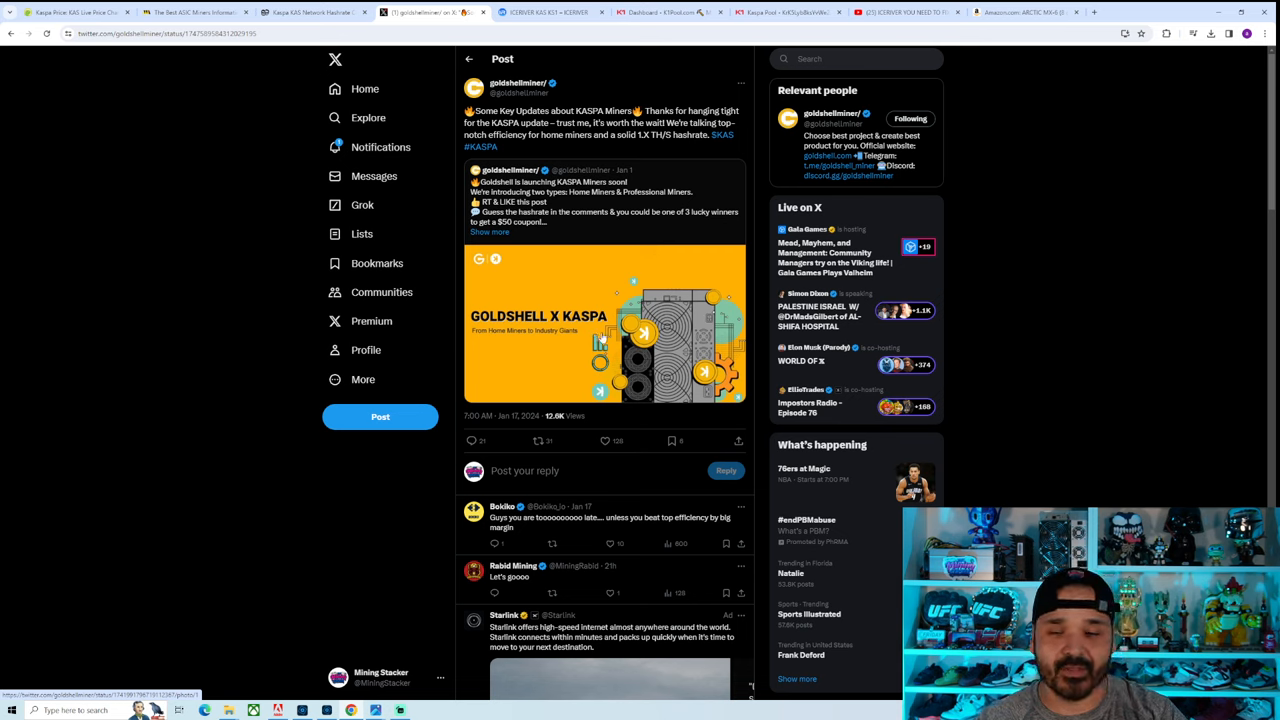
{"action": "mouse_move", "coordinate": [656, 188]}
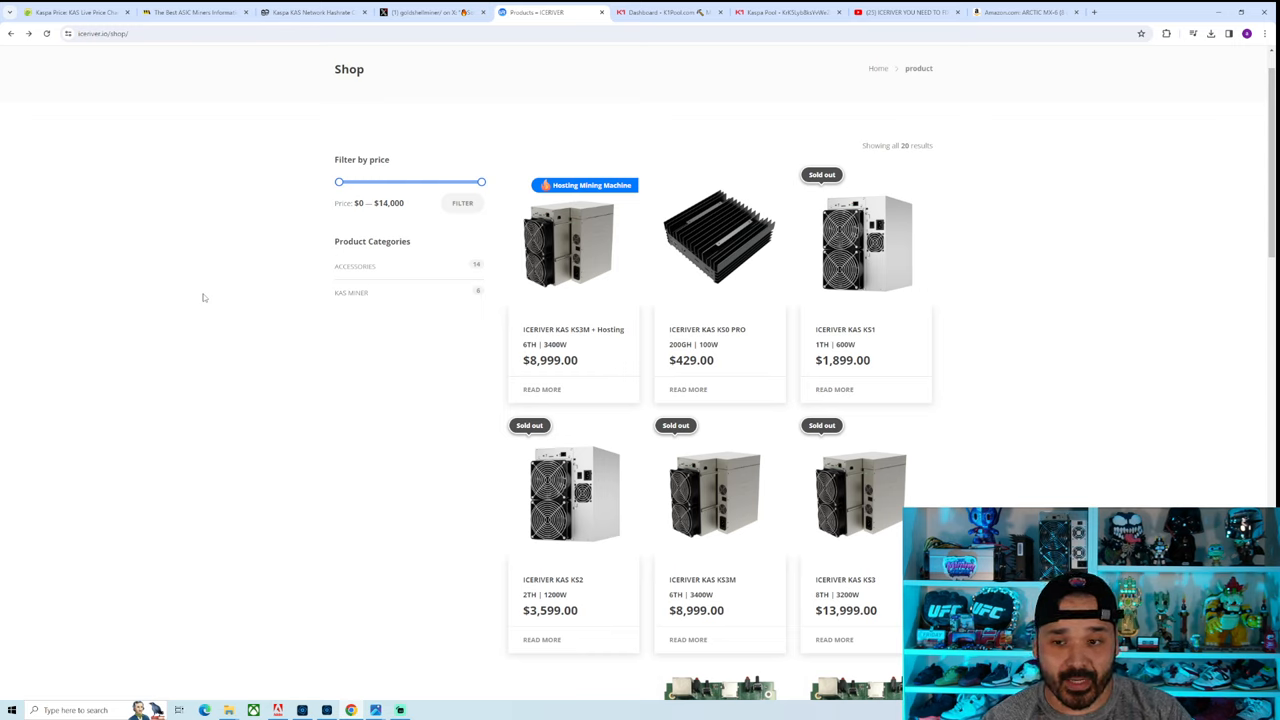
{"action": "mouse_move", "coordinate": [718, 290]}
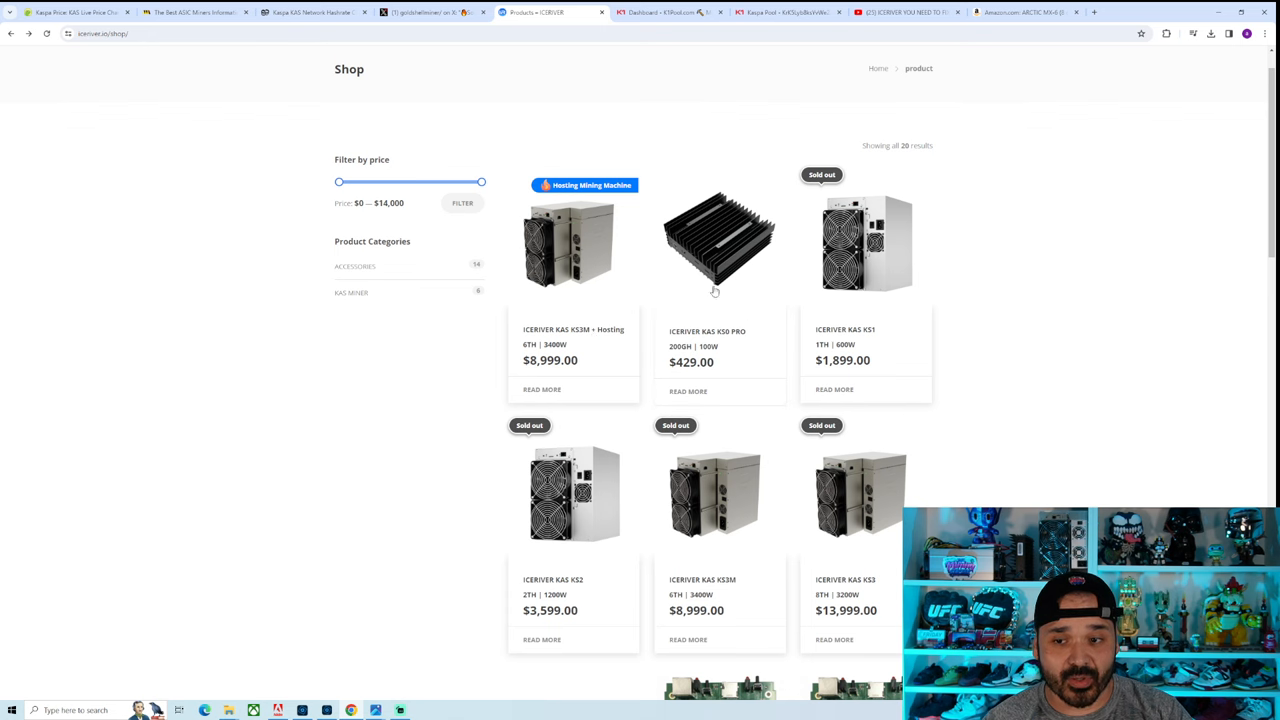
Step: View the ICERIVER KAS KS1 product page ($1,899, 1TH, 600W) and another miner photo
{"action": "left_click", "coordinate": [866, 242]}
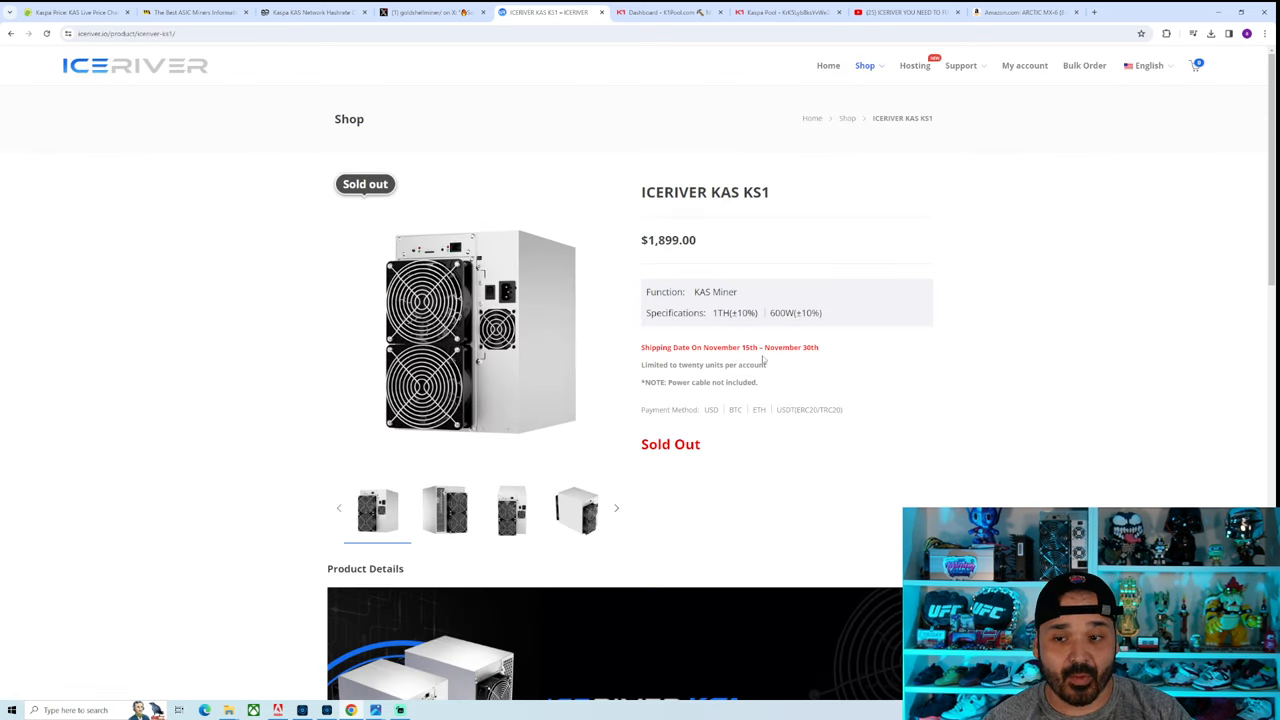
{"action": "mouse_move", "coordinate": [830, 352]}
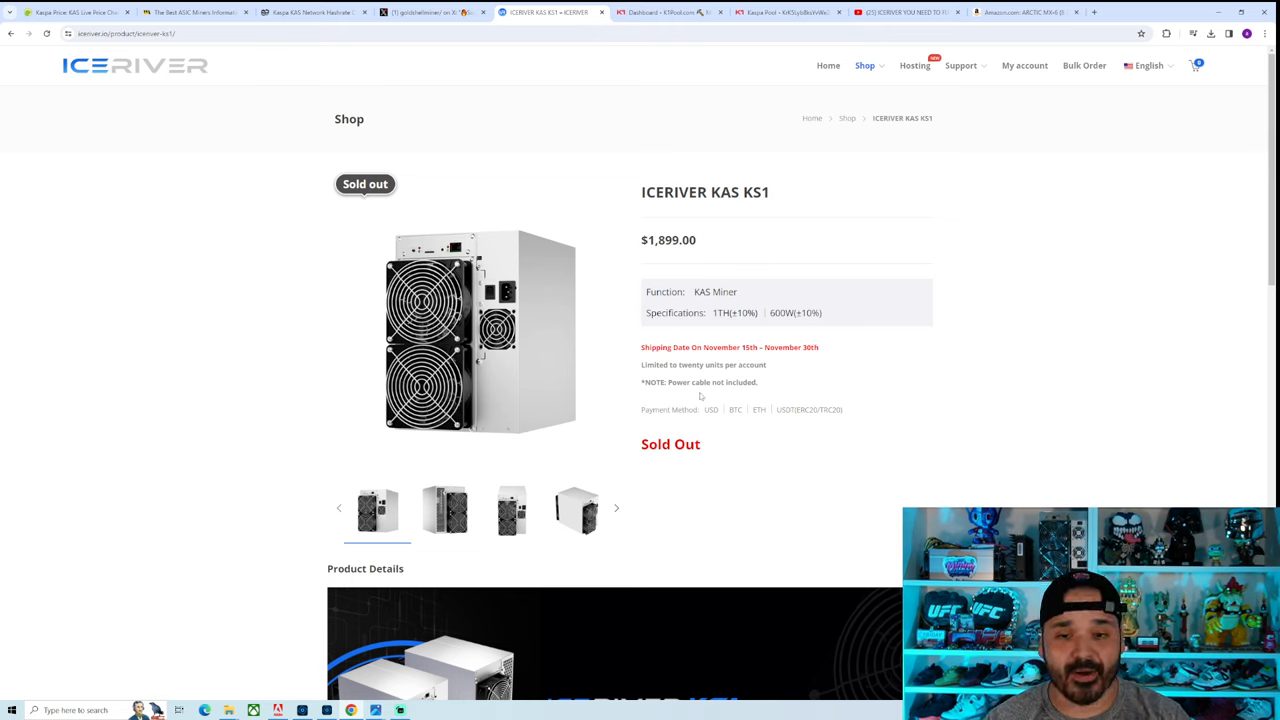
{"action": "mouse_move", "coordinate": [488, 104]}
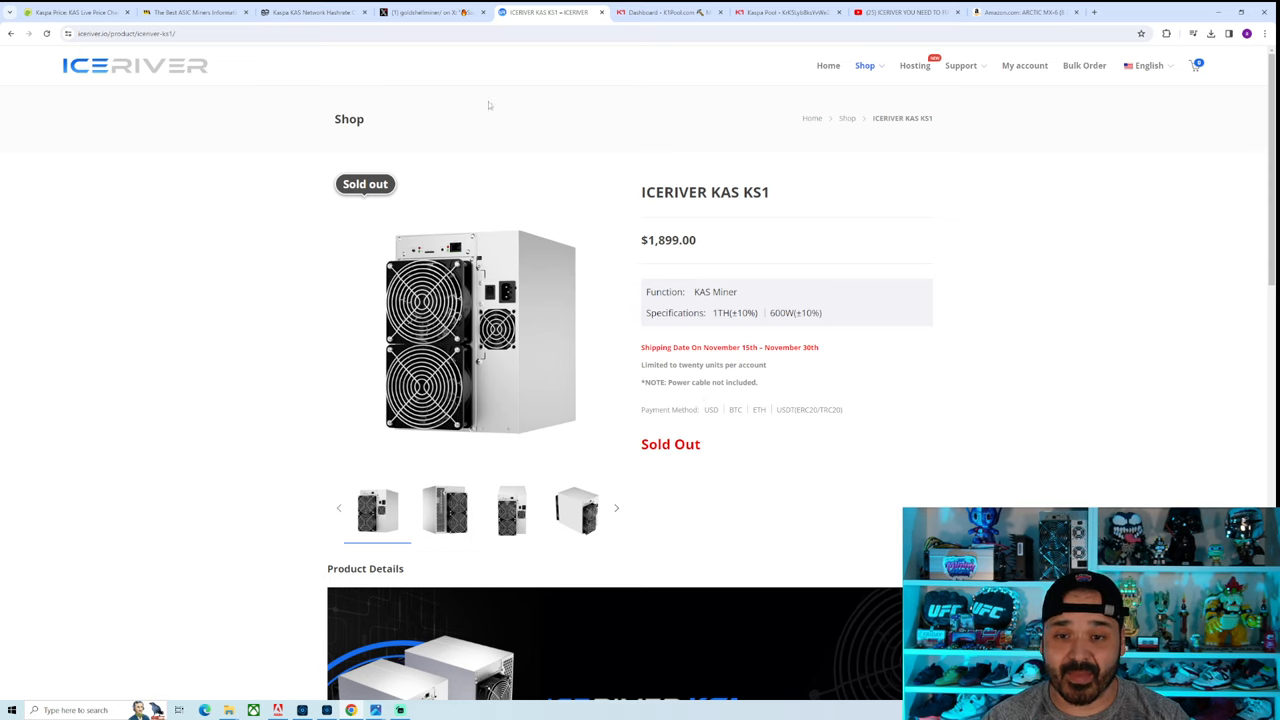
{"action": "left_click", "coordinate": [576, 510]}
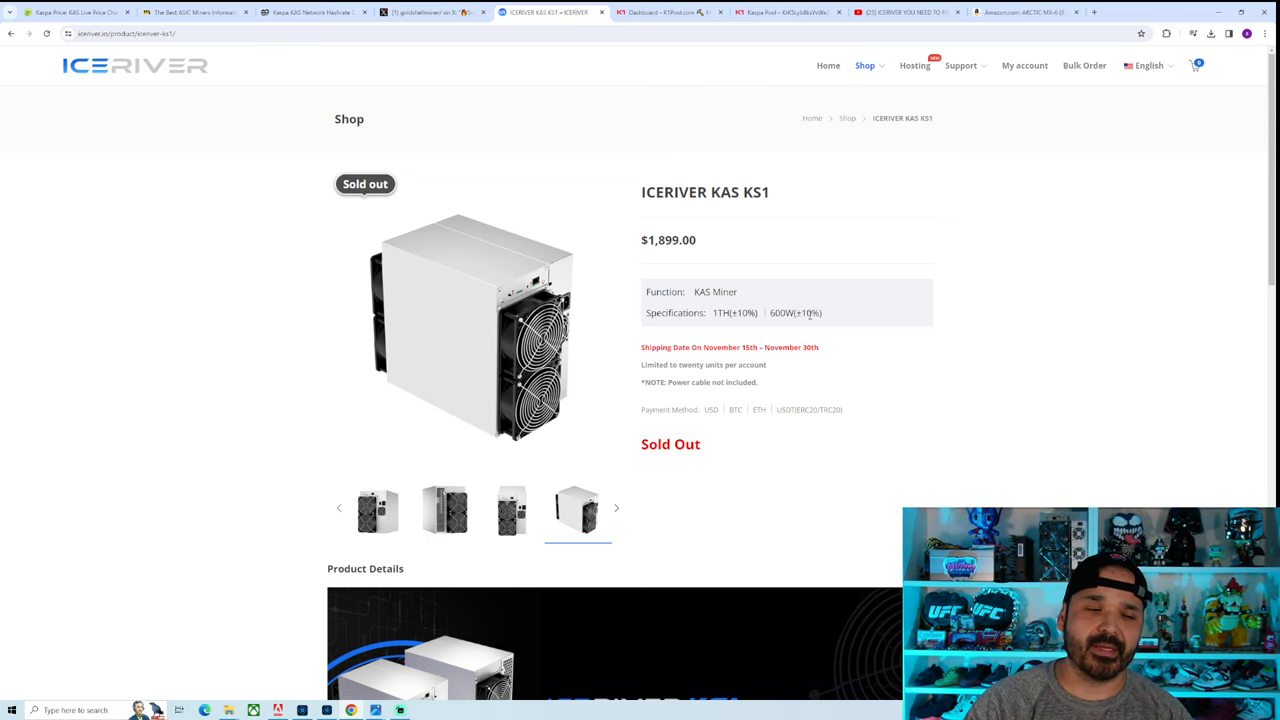
{"action": "mouse_move", "coordinate": [944, 424]}
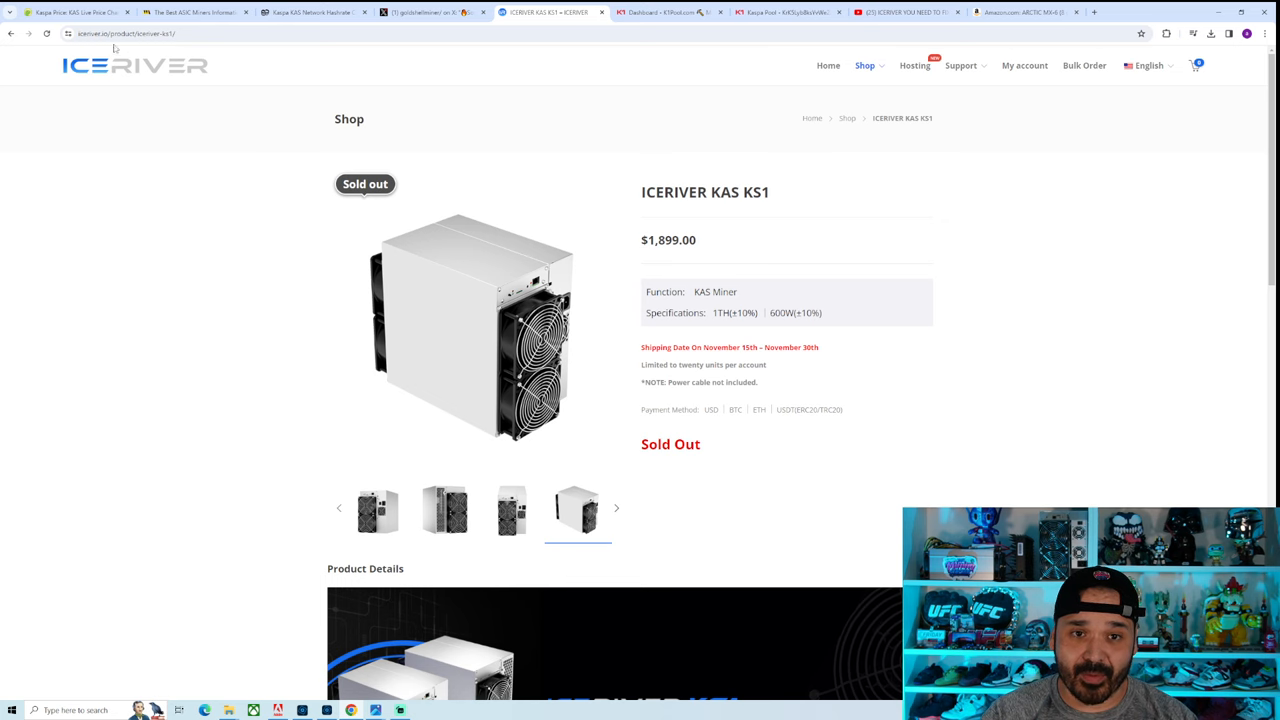
Step: Return to the CoinGecko Kaspa price page, now showing $0.1051
{"action": "left_click", "coordinate": [70, 12]}
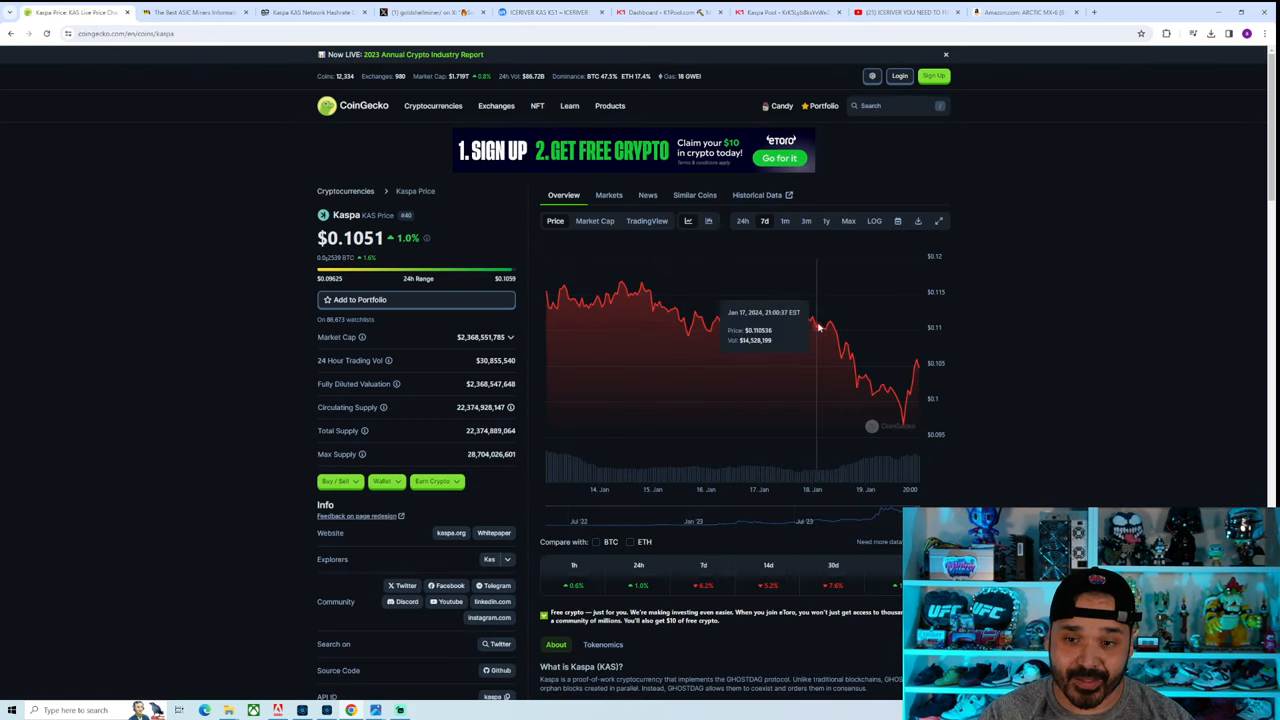
{"action": "mouse_move", "coordinate": [858, 350]}
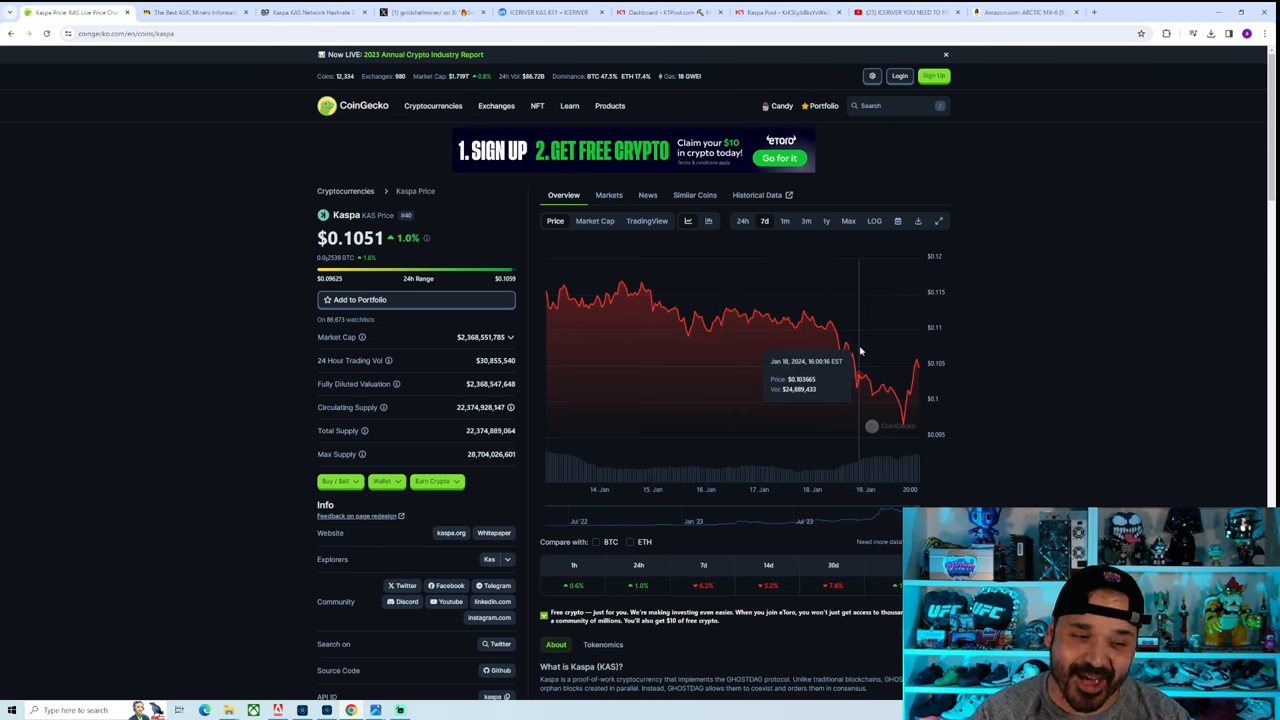
{"action": "mouse_move", "coordinate": [1044, 354]}
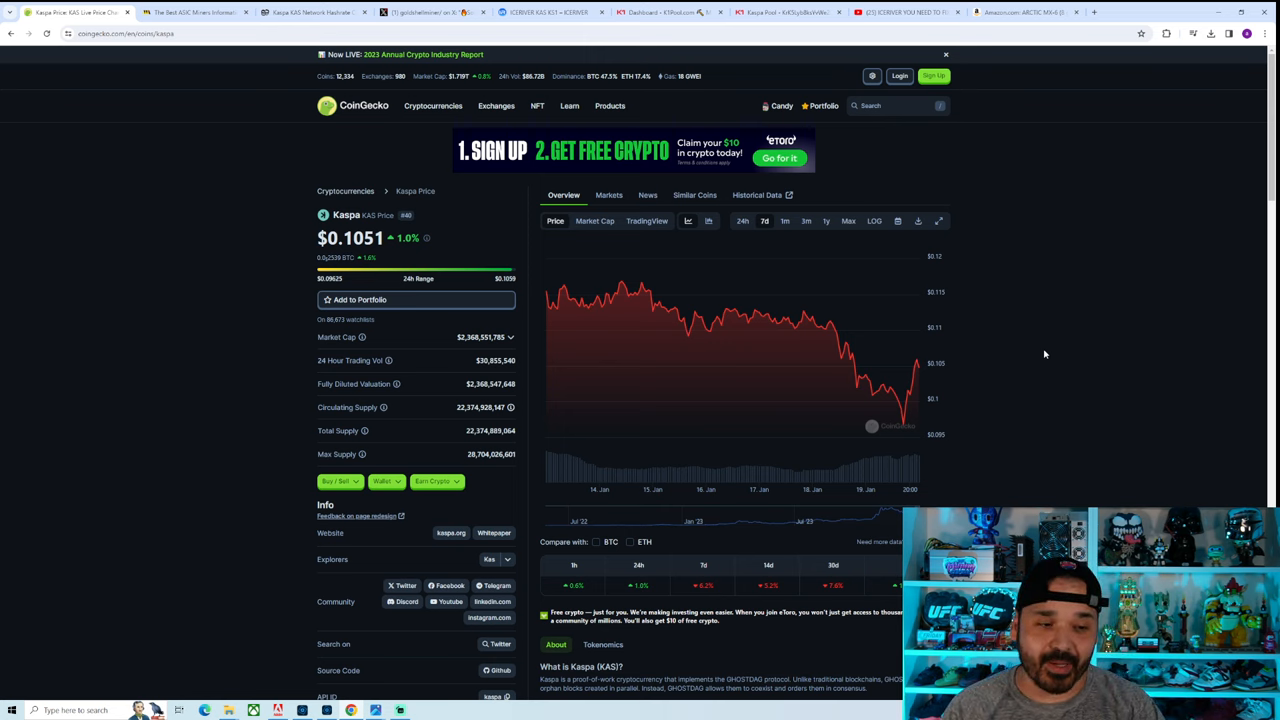
{"action": "mouse_move", "coordinate": [1008, 356]}
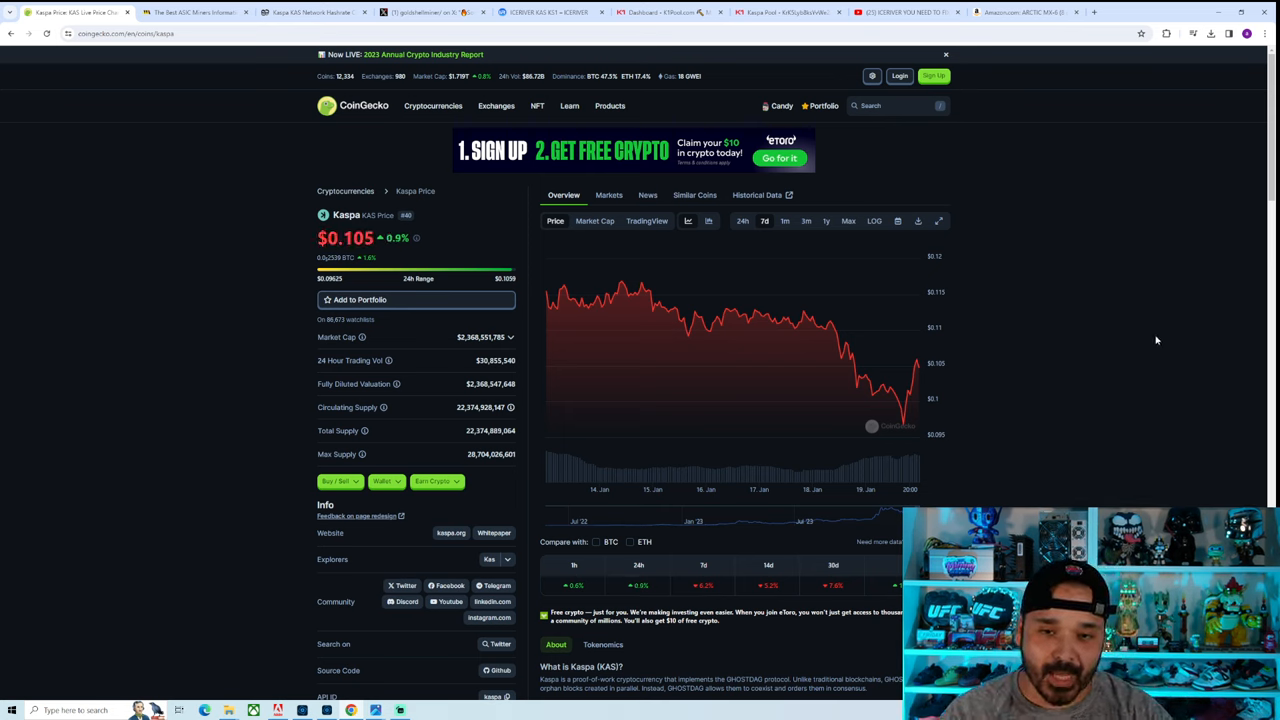
{"action": "mouse_move", "coordinate": [1042, 304]}
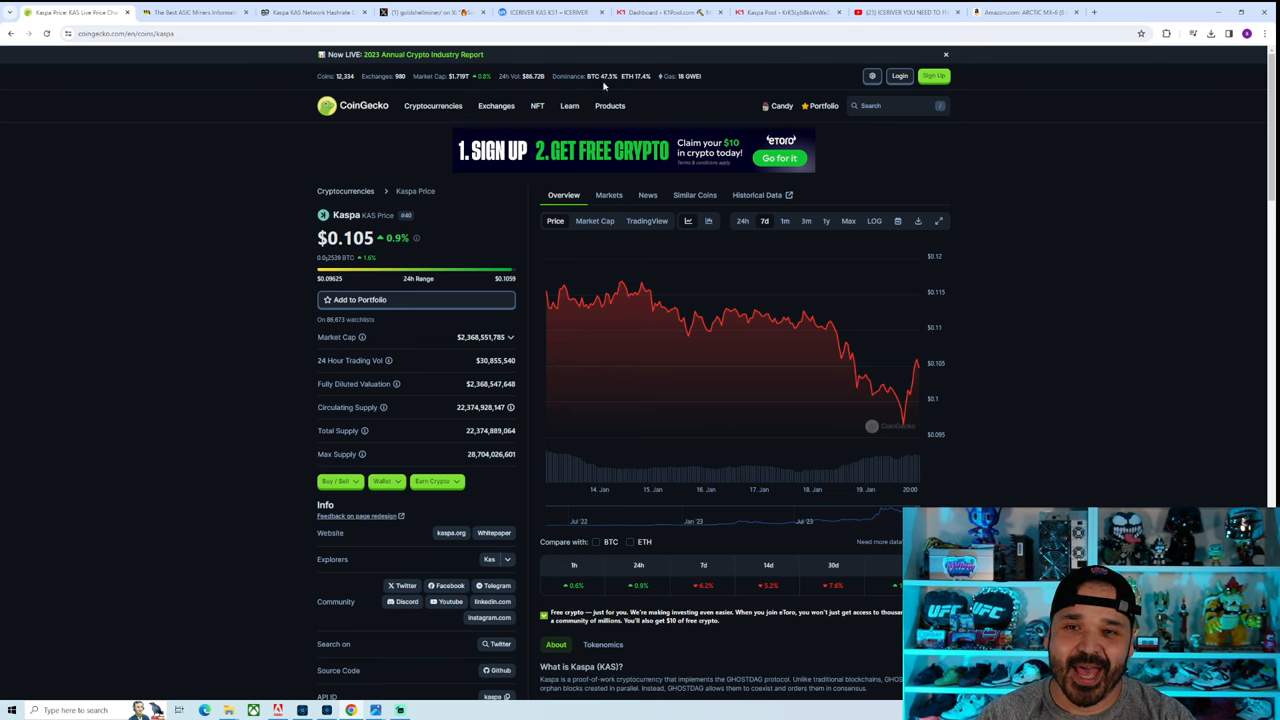
Step: Switch to the K1Pool dashboard listing two active Kaspa workers and recent payouts
{"action": "left_click", "coordinate": [670, 12]}
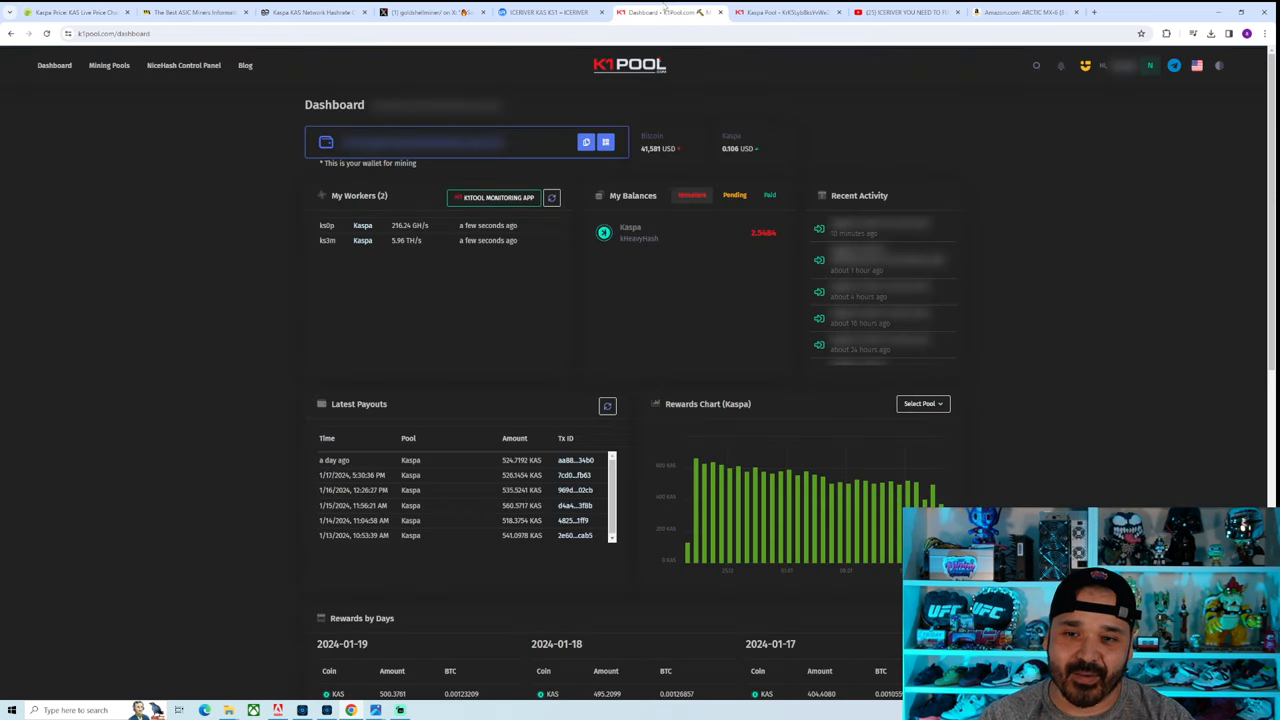
{"action": "mouse_move", "coordinate": [72, 296]}
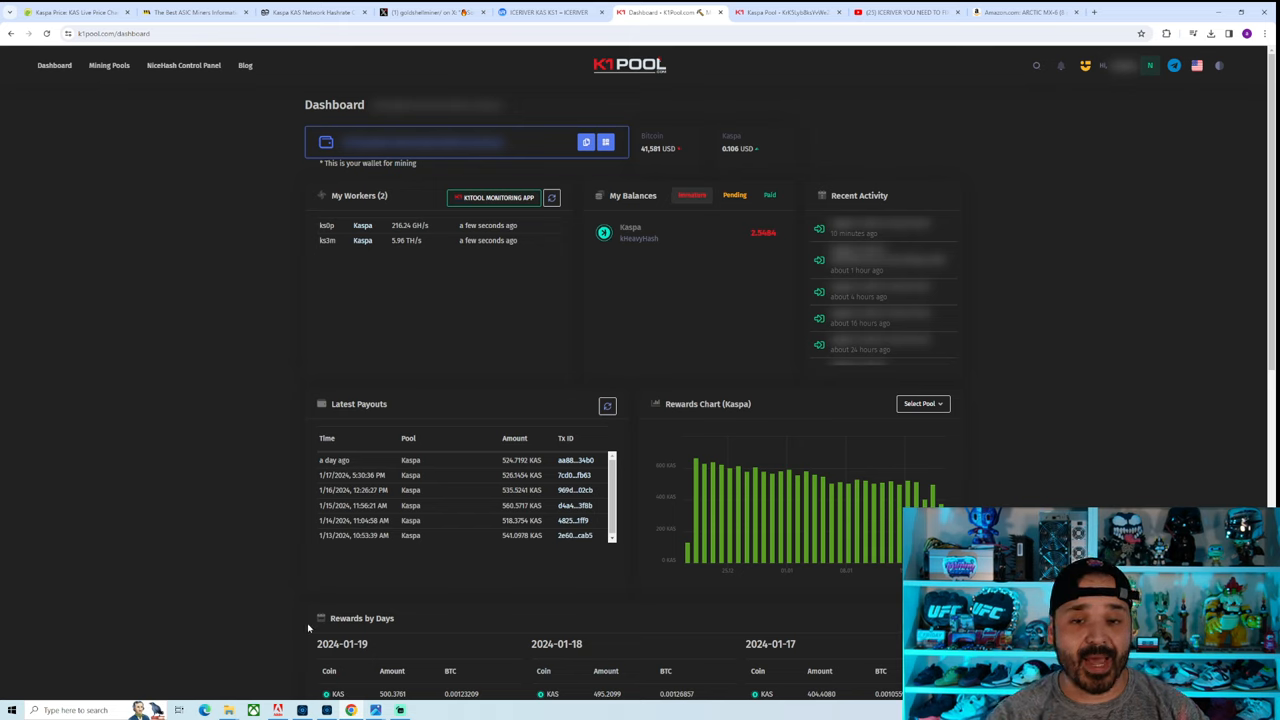
{"action": "mouse_move", "coordinate": [246, 596]}
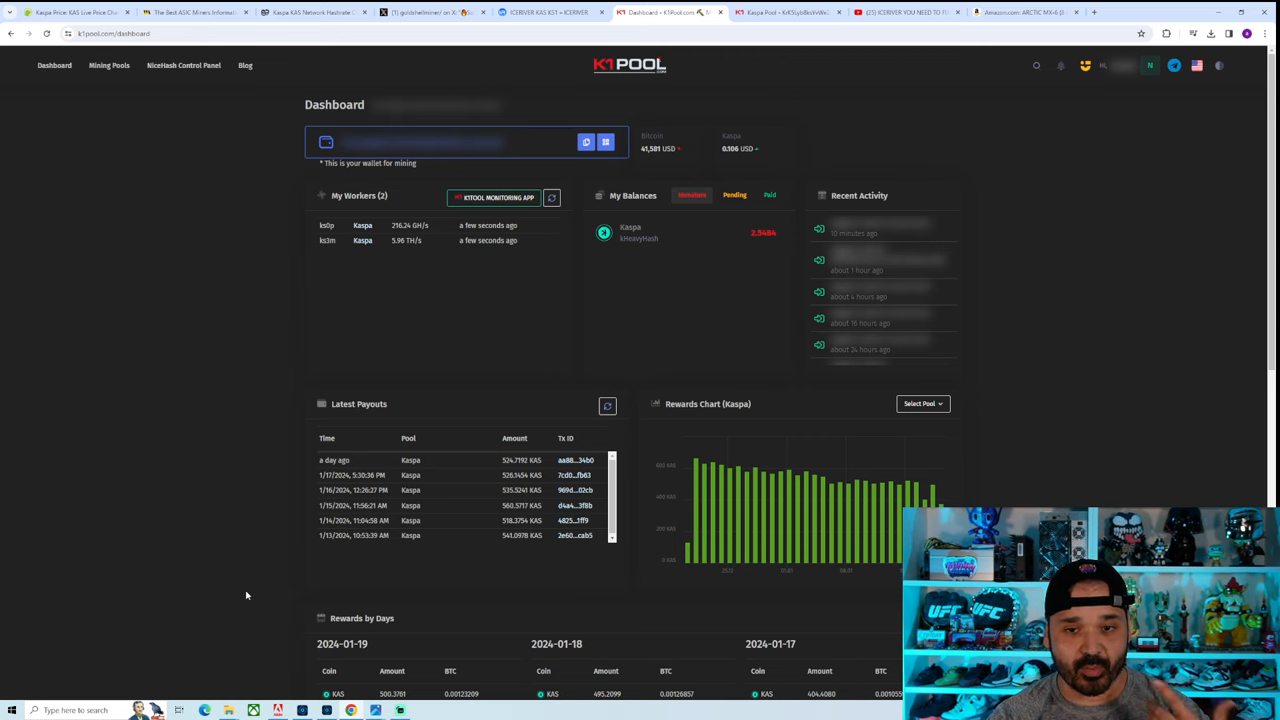
Step: Bring the Rewards by Days totals for January 14–19, 2024 and top coins into view
{"action": "scroll", "scroll_direction": "down", "scroll_amount": 3}
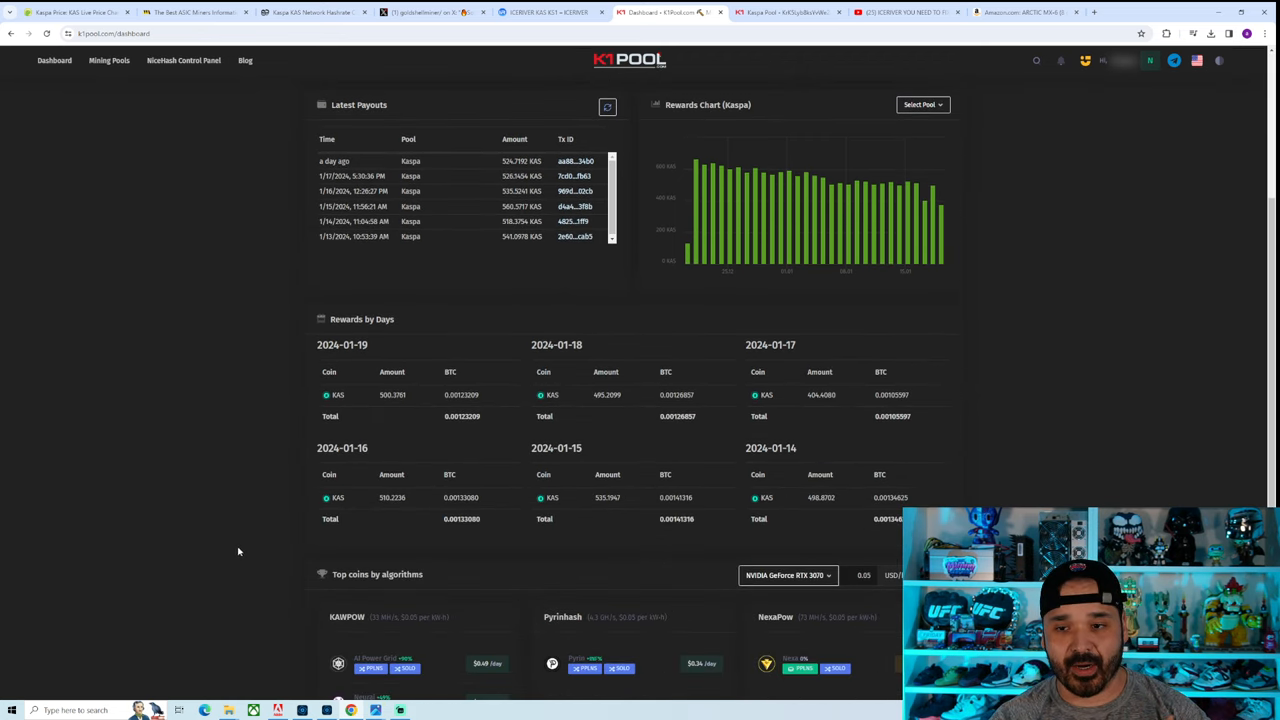
{"action": "mouse_move", "coordinate": [768, 182]}
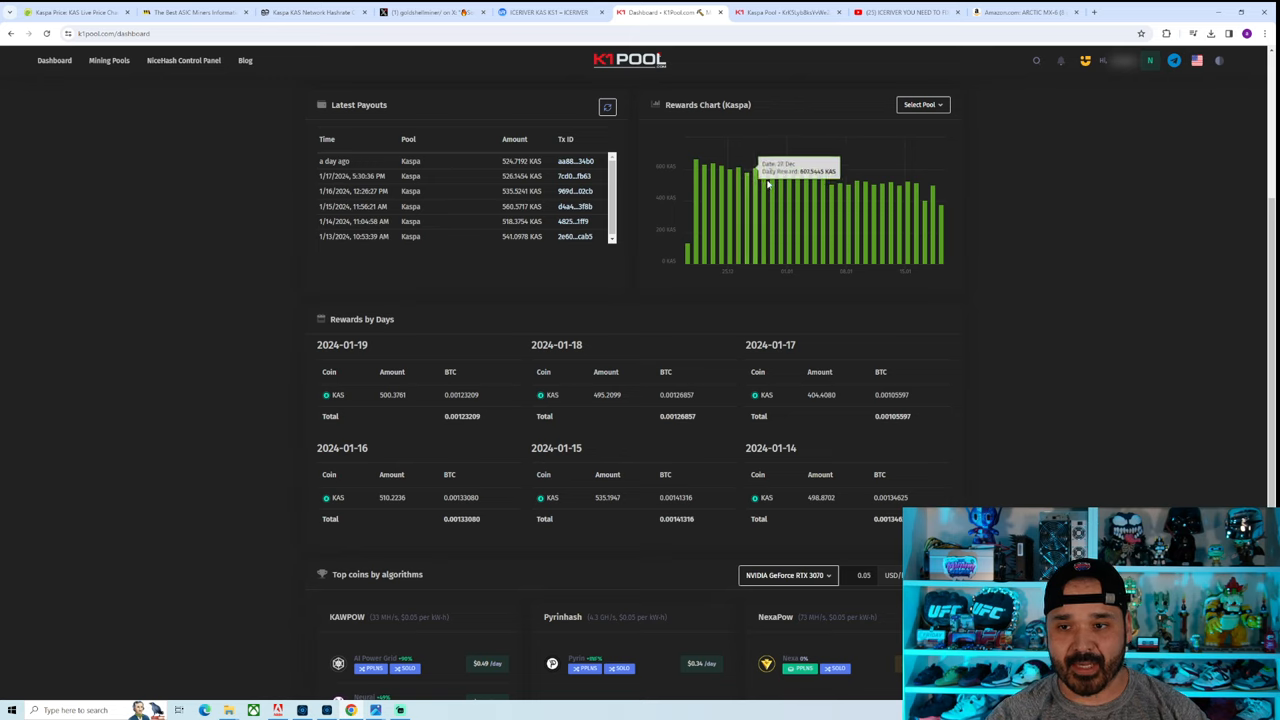
{"action": "mouse_move", "coordinate": [696, 168]}
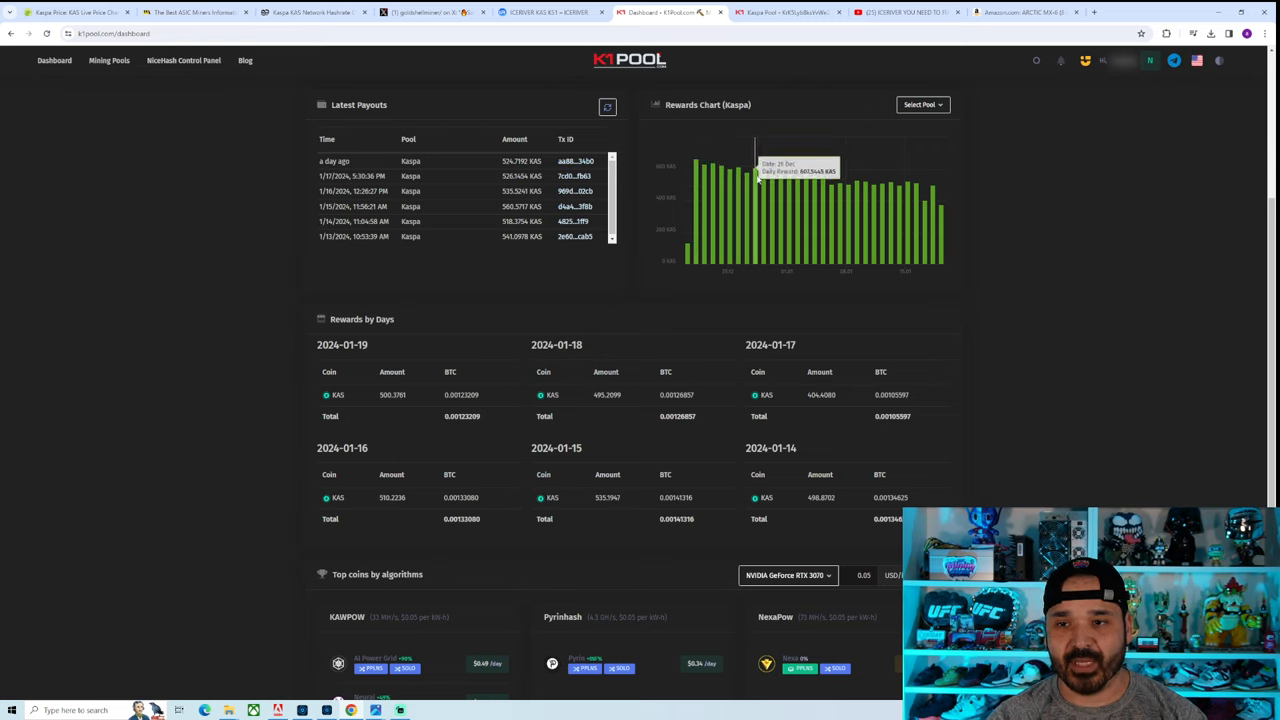
{"action": "mouse_move", "coordinate": [804, 180]}
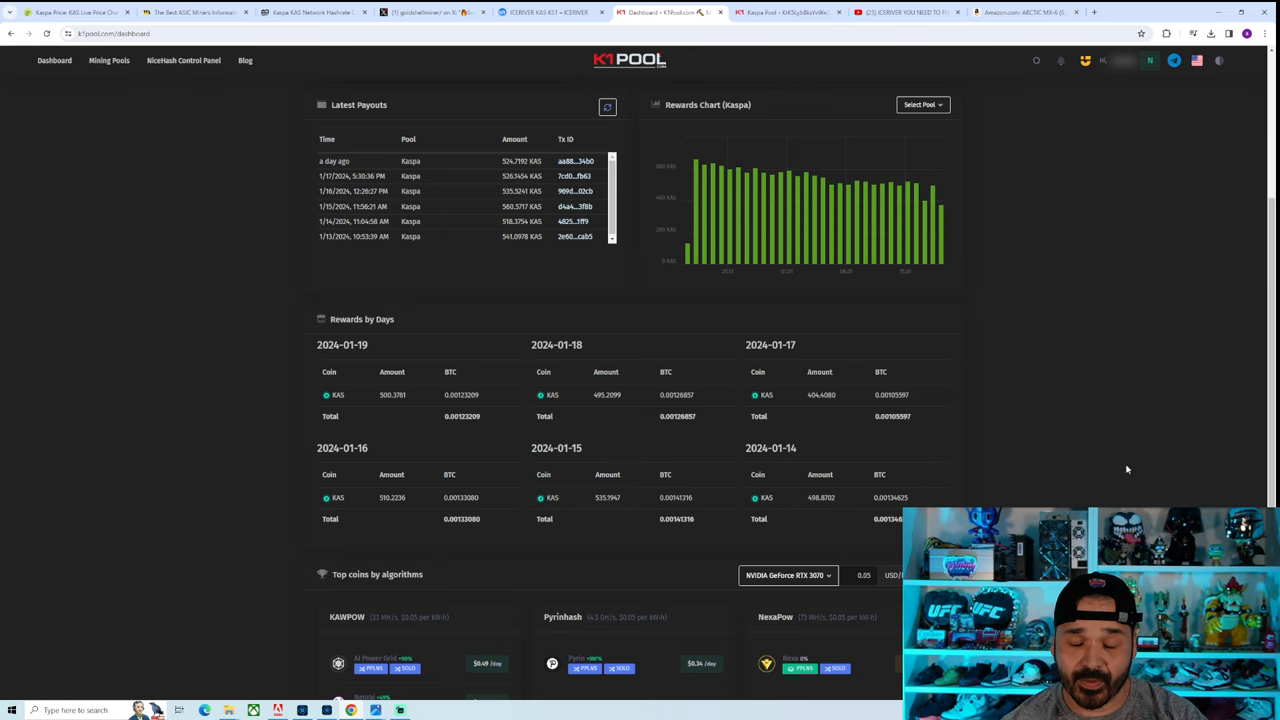
{"action": "mouse_move", "coordinate": [880, 200]}
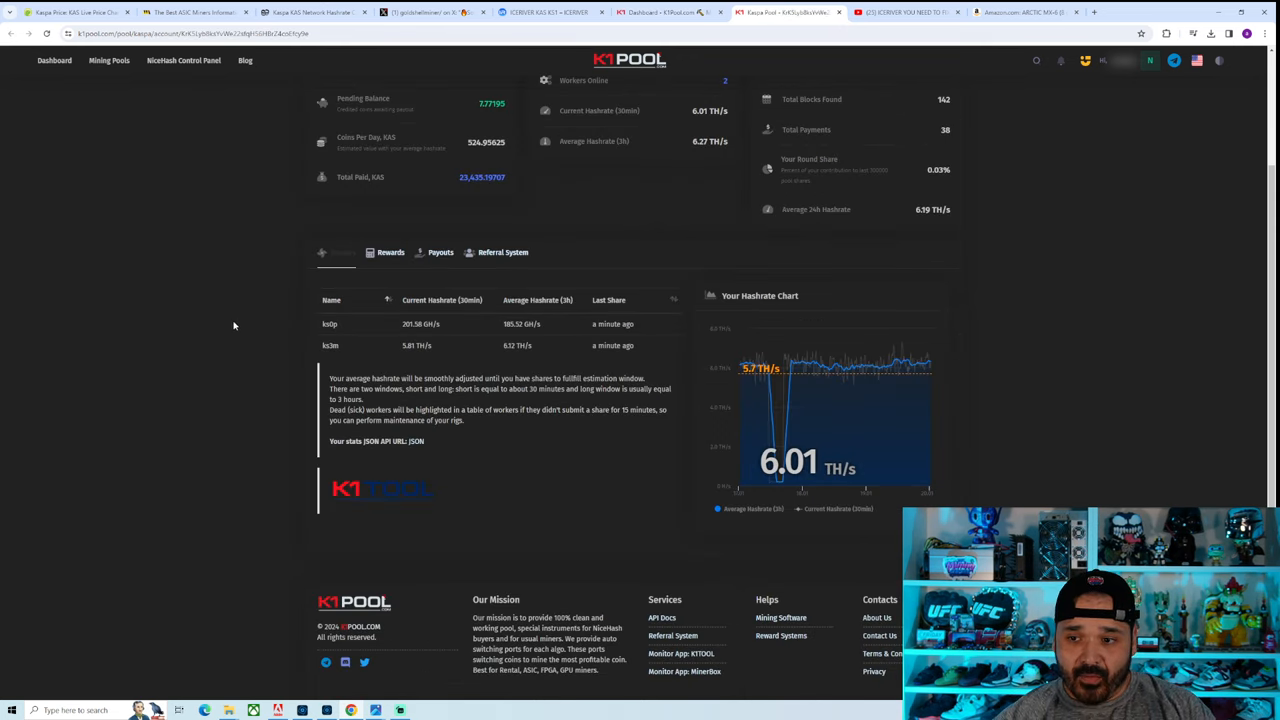
{"action": "mouse_move", "coordinate": [816, 362]}
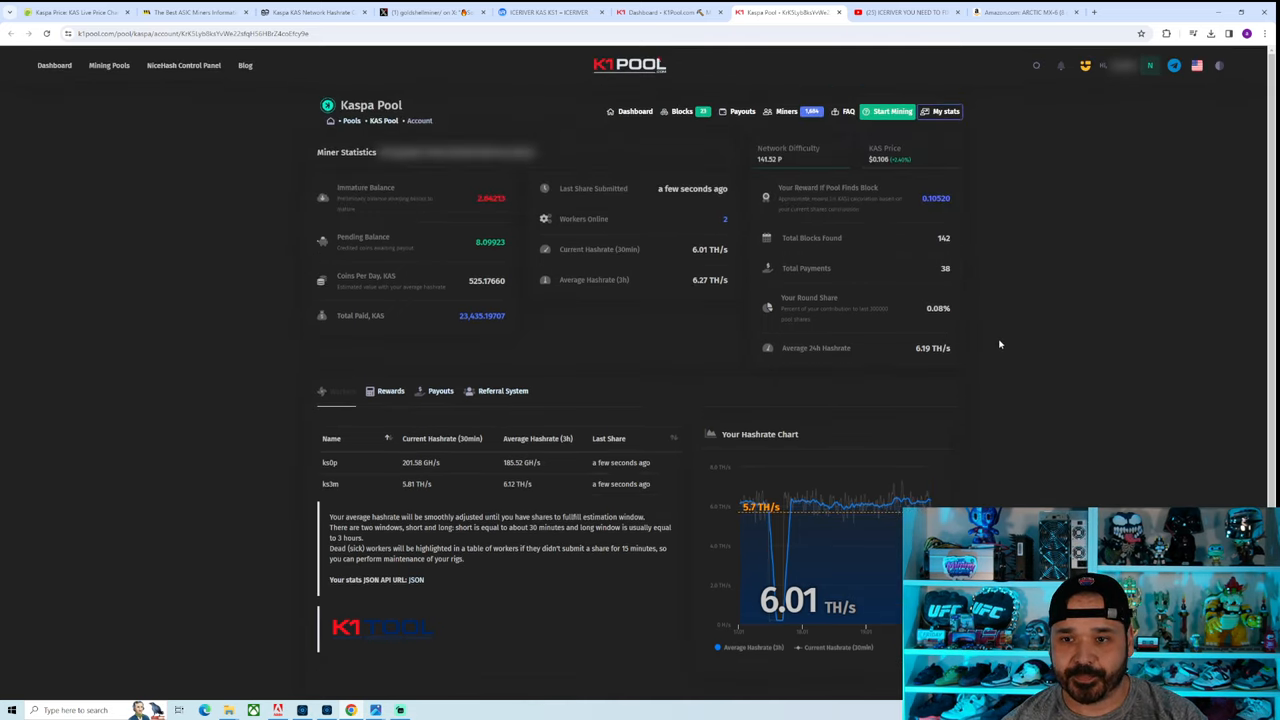
{"action": "mouse_move", "coordinate": [984, 328]}
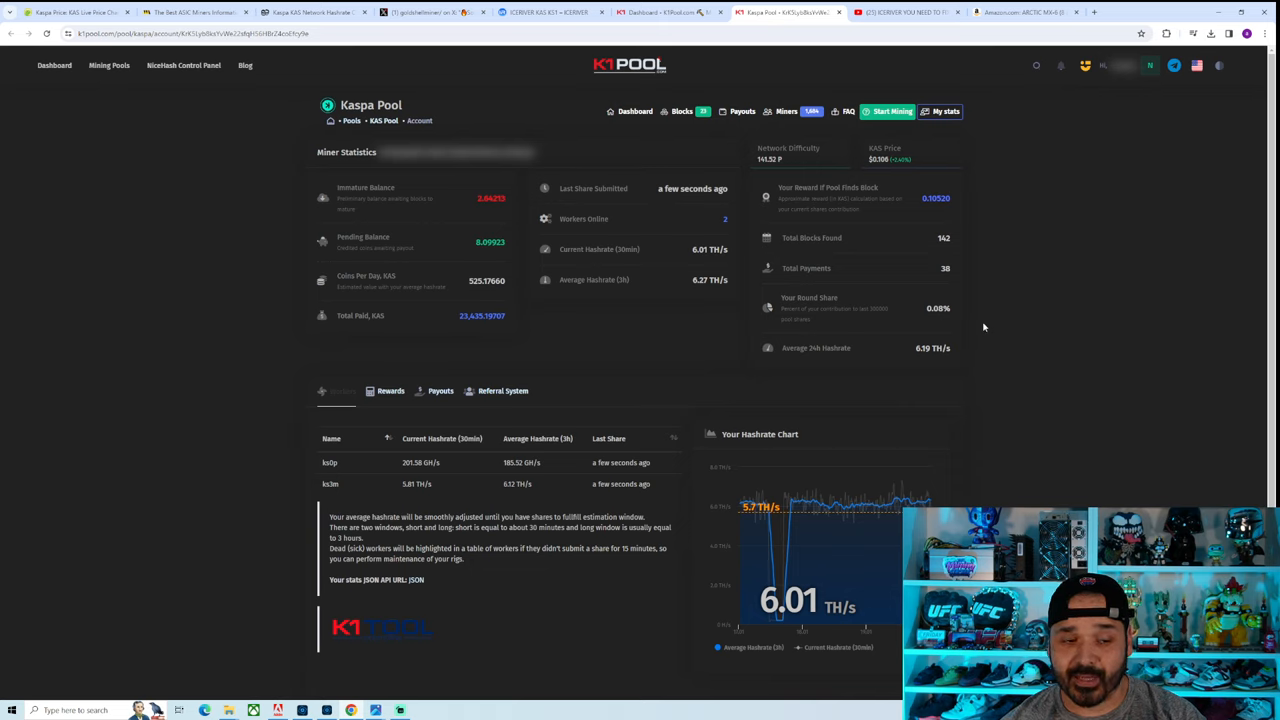
{"action": "mouse_move", "coordinate": [780, 328]}
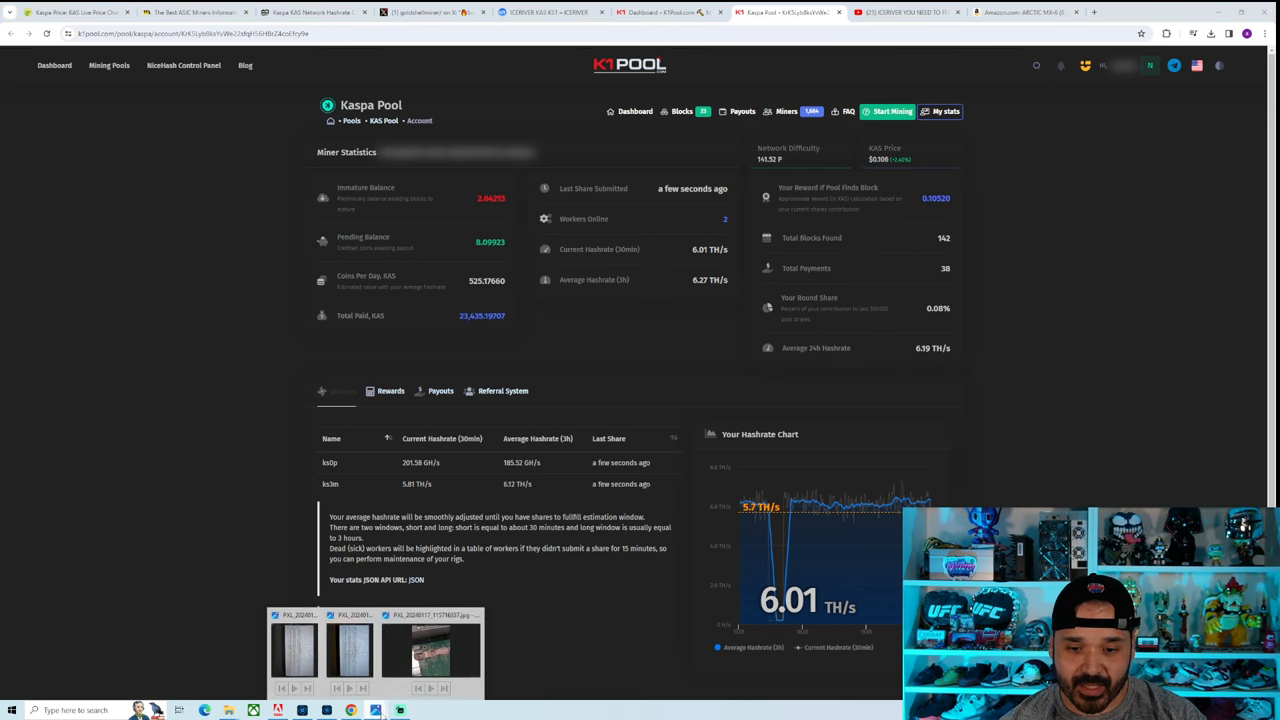
{"action": "left_click", "coordinate": [432, 650]}
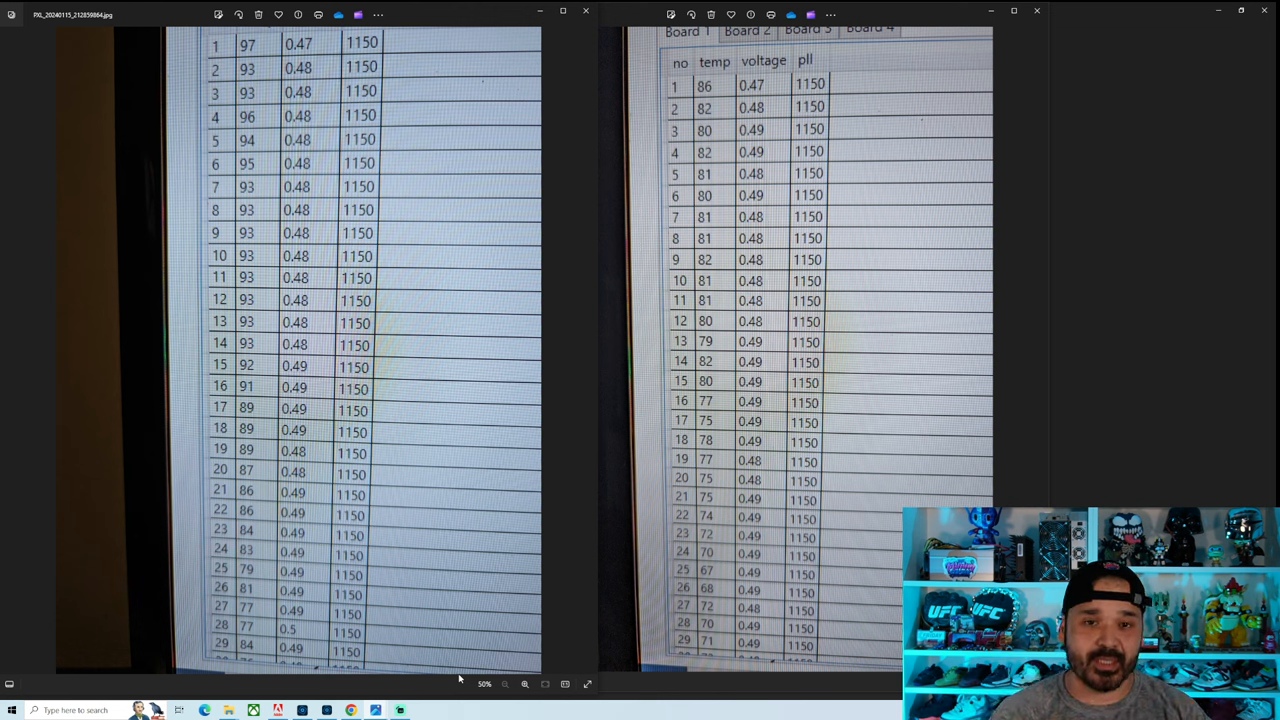
{"action": "mouse_move", "coordinate": [428, 558]}
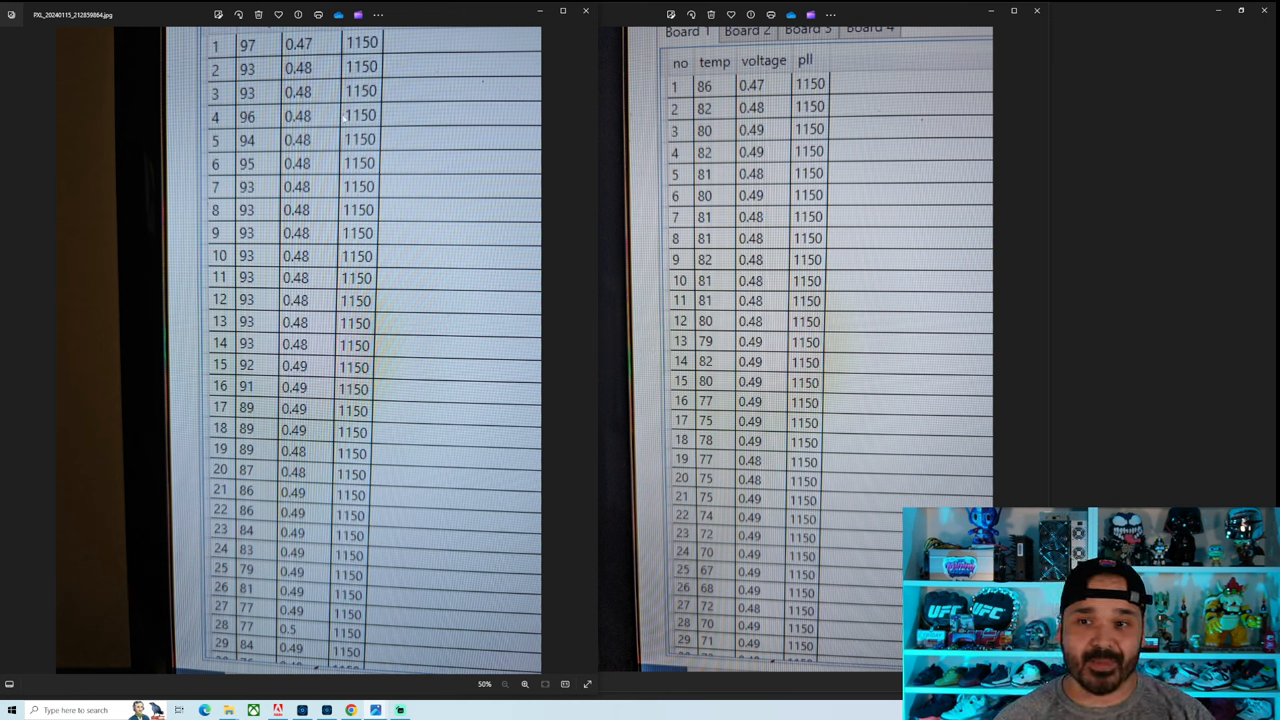
{"action": "mouse_move", "coordinate": [628, 110]}
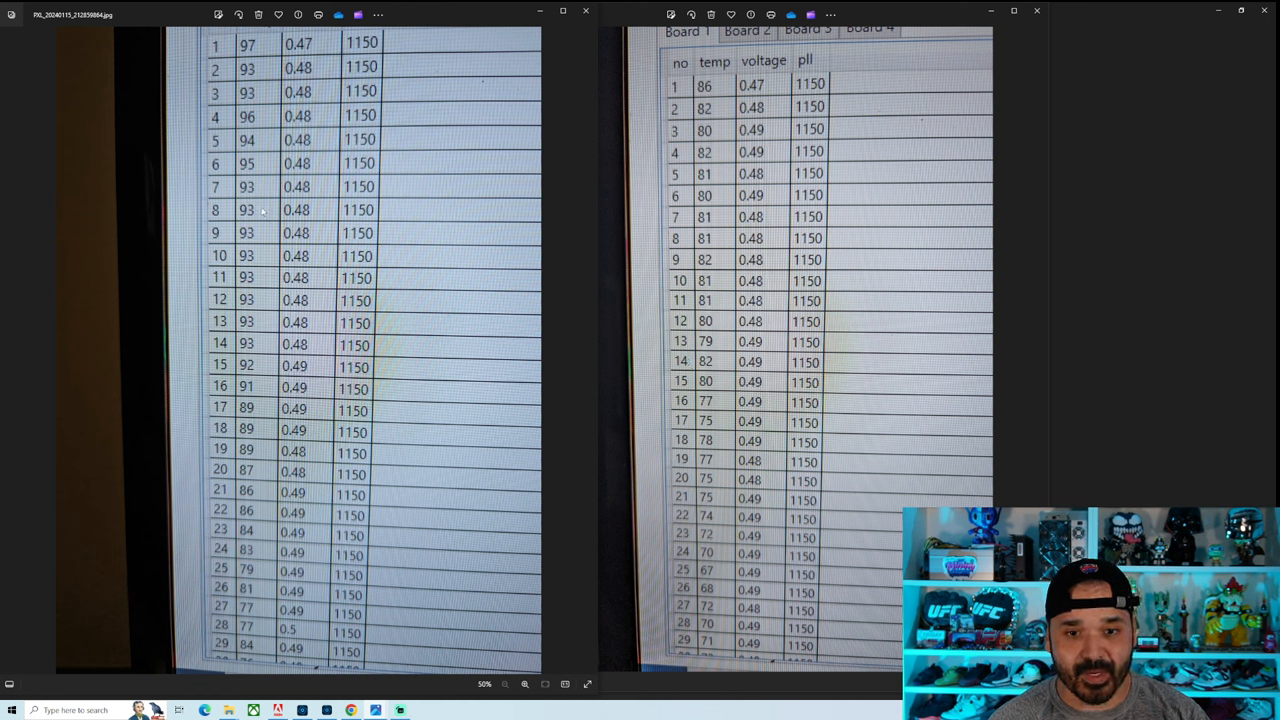
{"action": "mouse_move", "coordinate": [556, 376]}
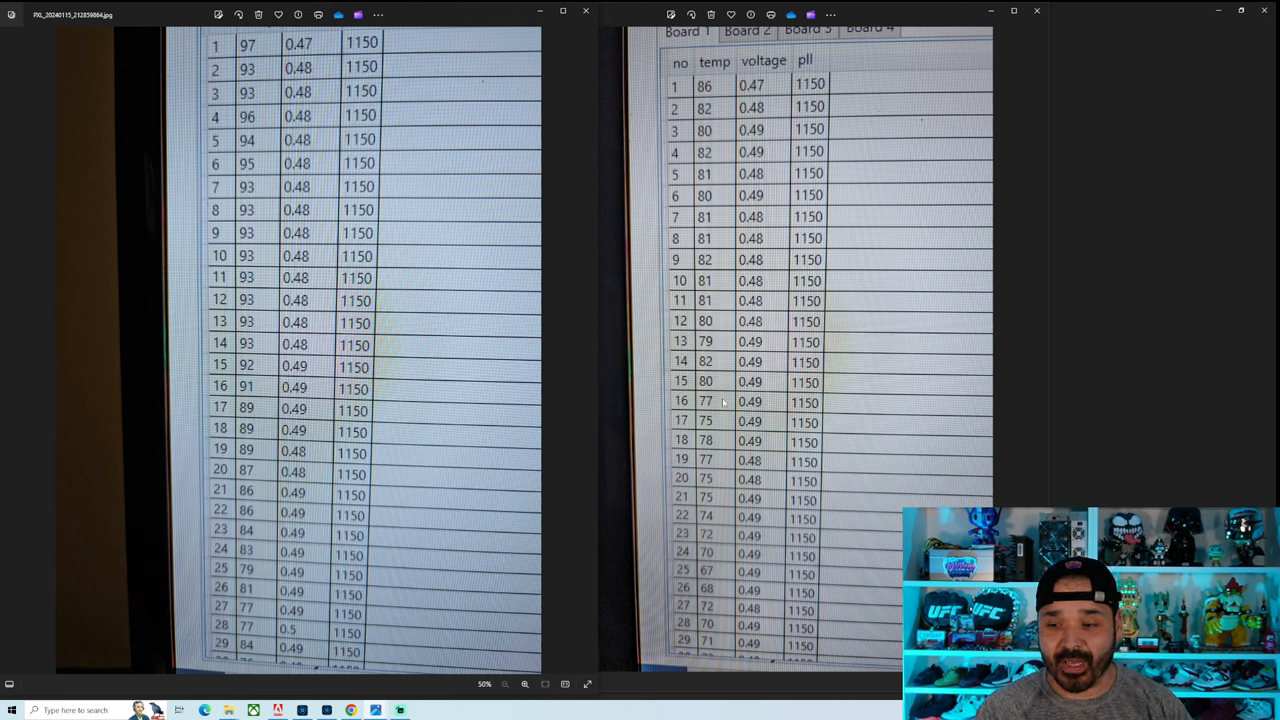
{"action": "mouse_move", "coordinate": [724, 448]}
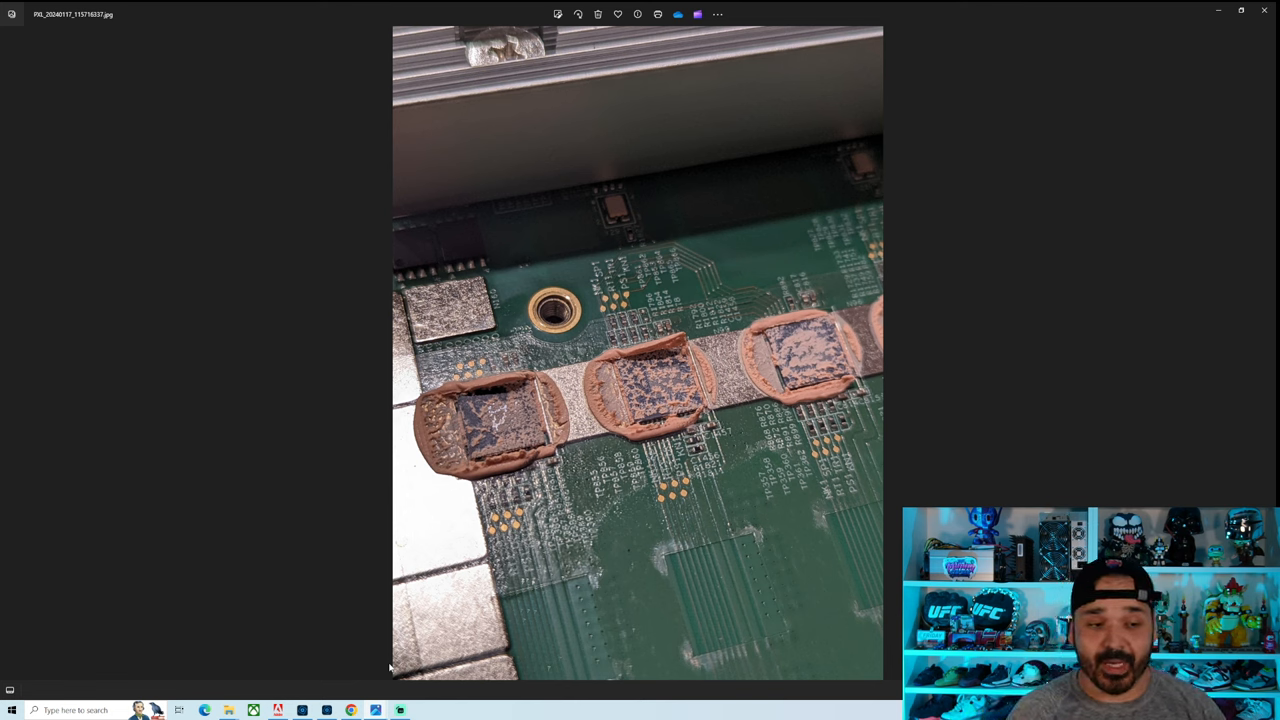
{"action": "mouse_move", "coordinate": [644, 428]}
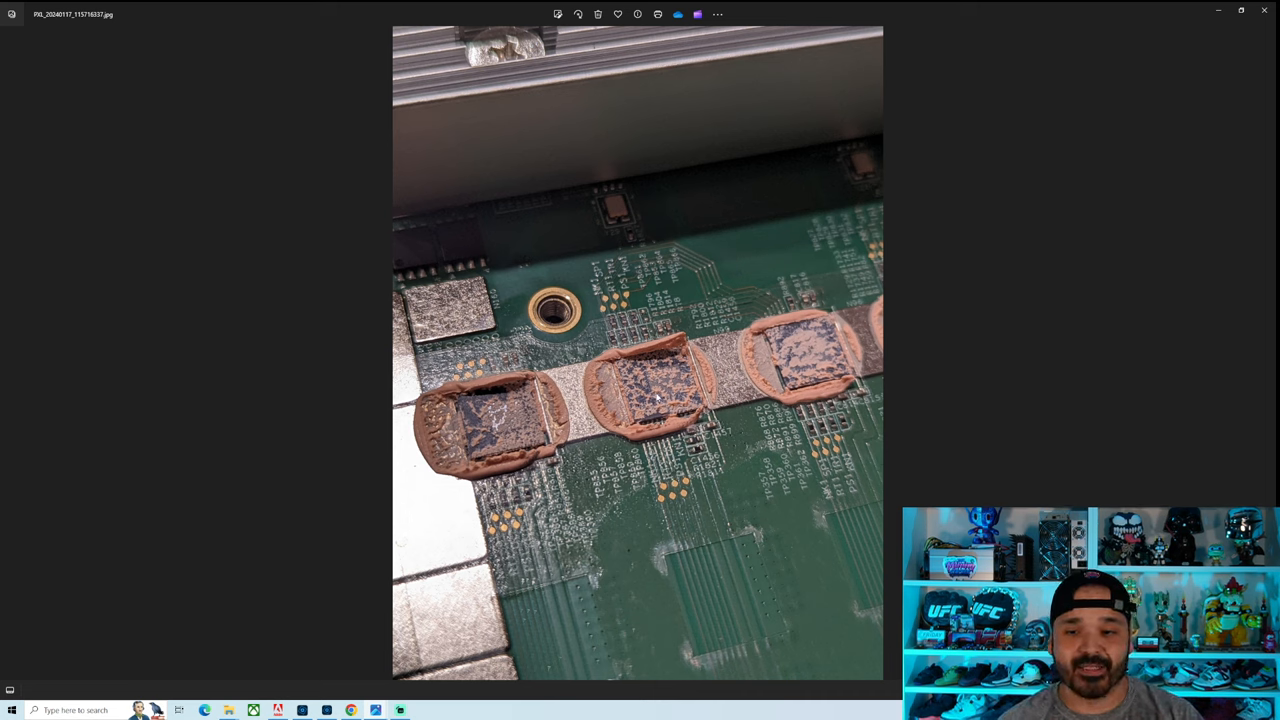
{"action": "mouse_move", "coordinate": [616, 426]}
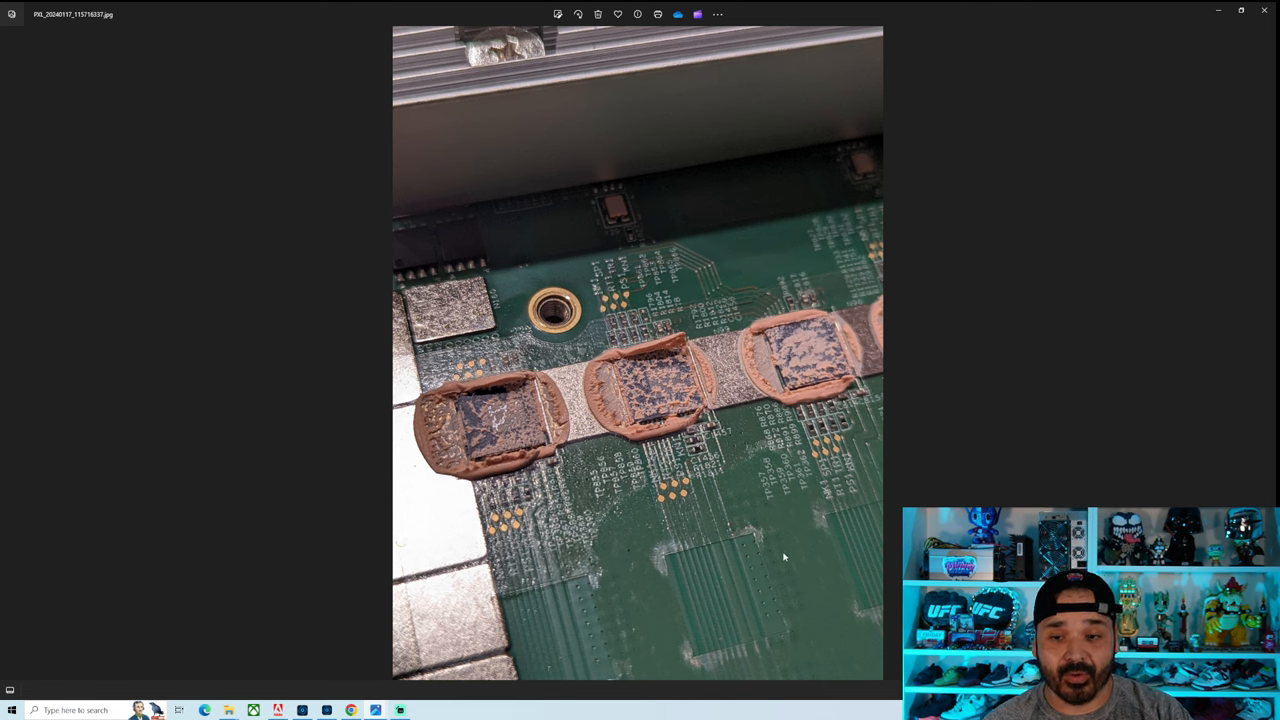
{"action": "mouse_move", "coordinate": [790, 558]}
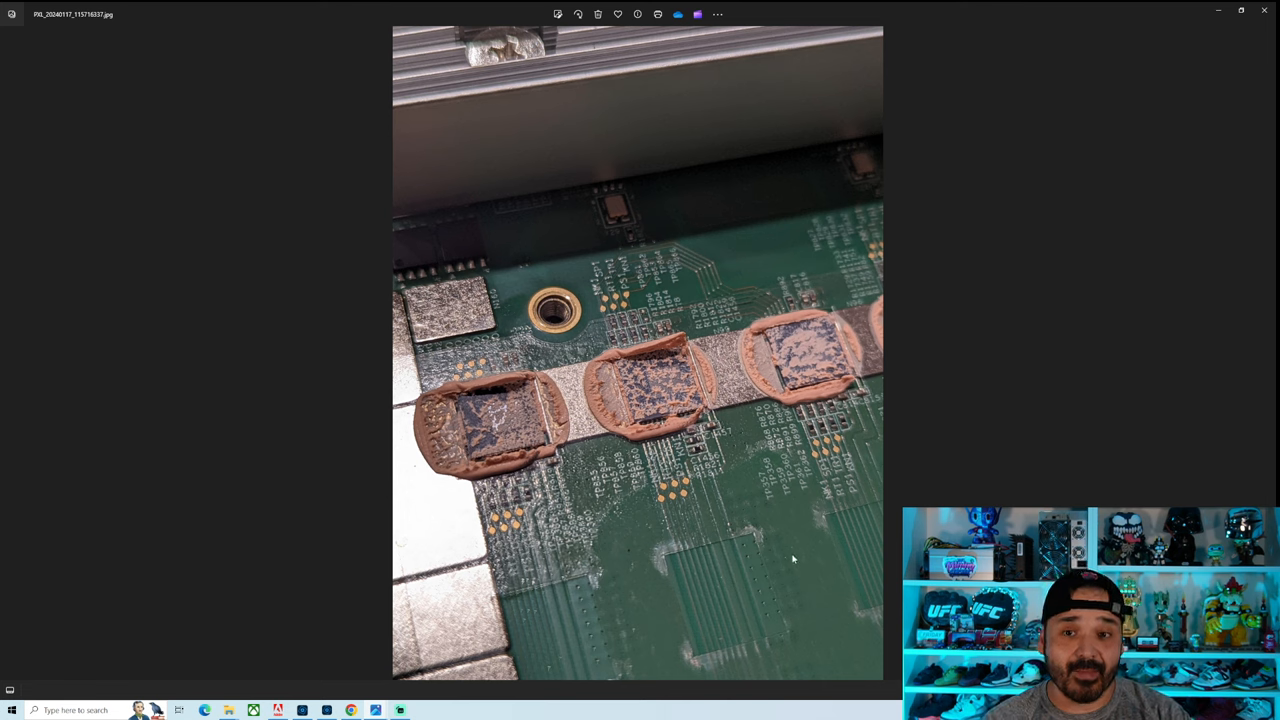
{"action": "mouse_move", "coordinate": [782, 548]}
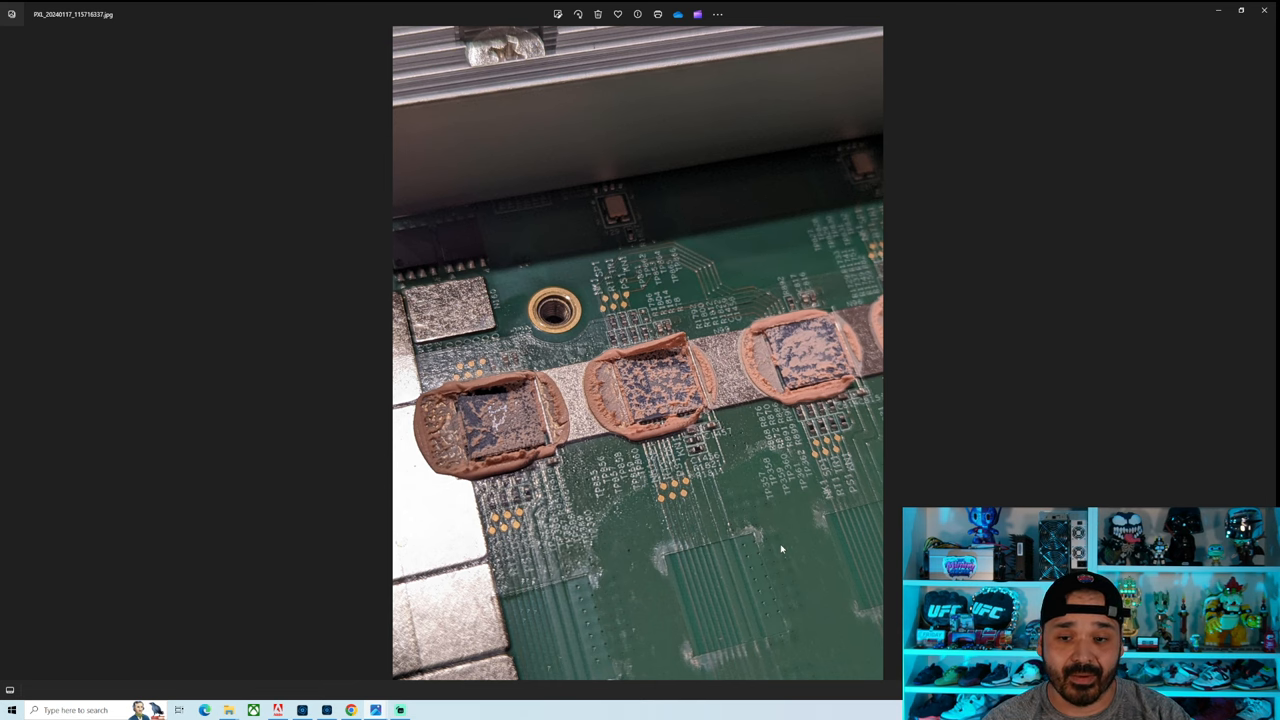
{"action": "mouse_move", "coordinate": [1258, 32]}
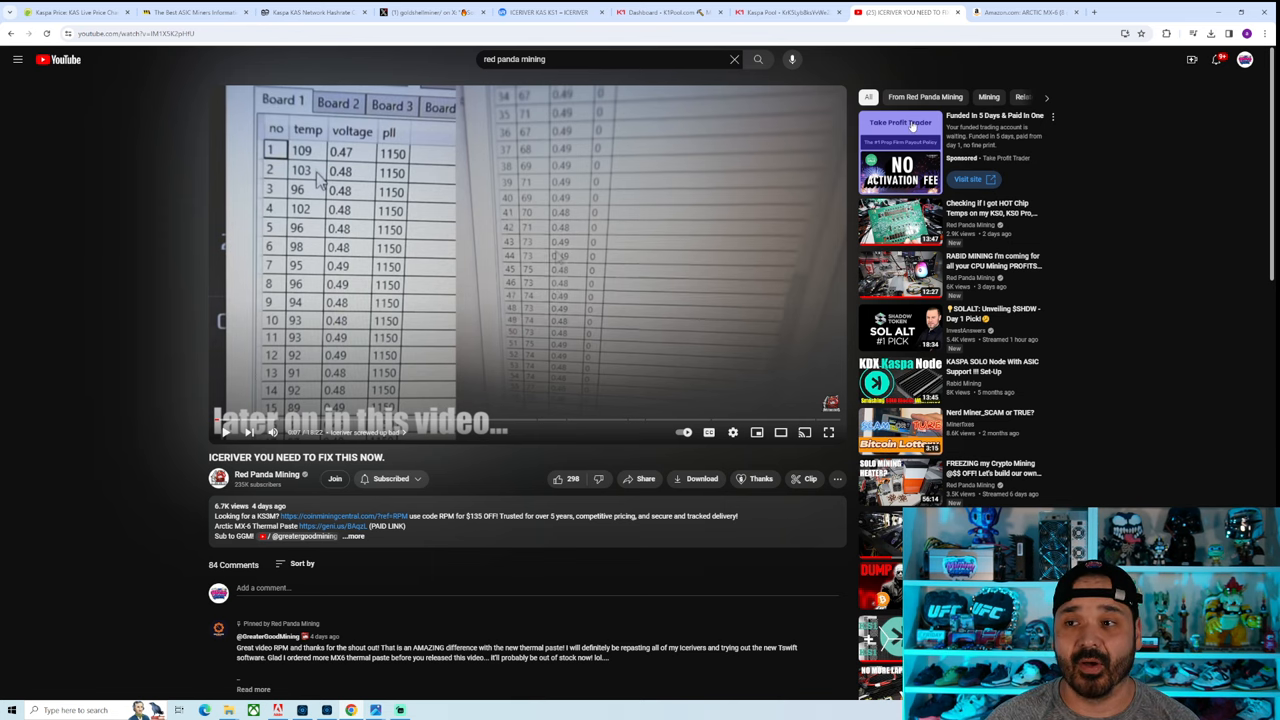
{"action": "left_click", "coordinate": [1020, 12]}
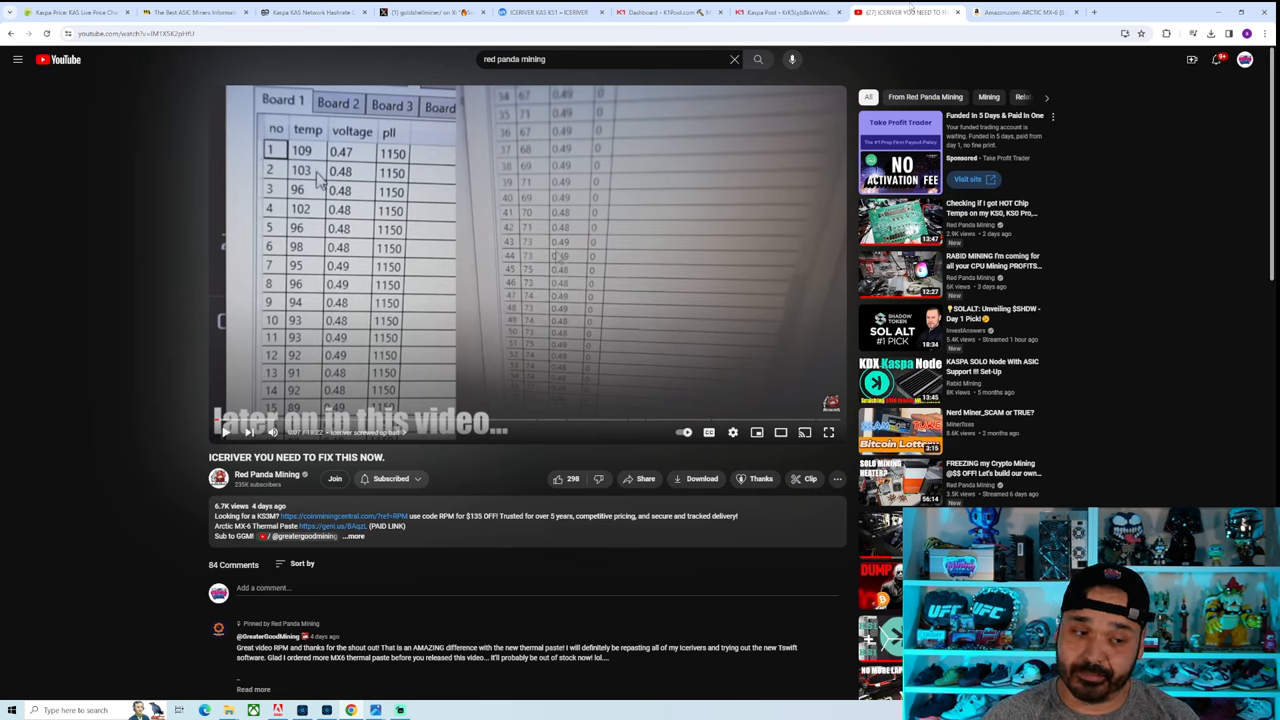
{"action": "mouse_move", "coordinate": [836, 54]}
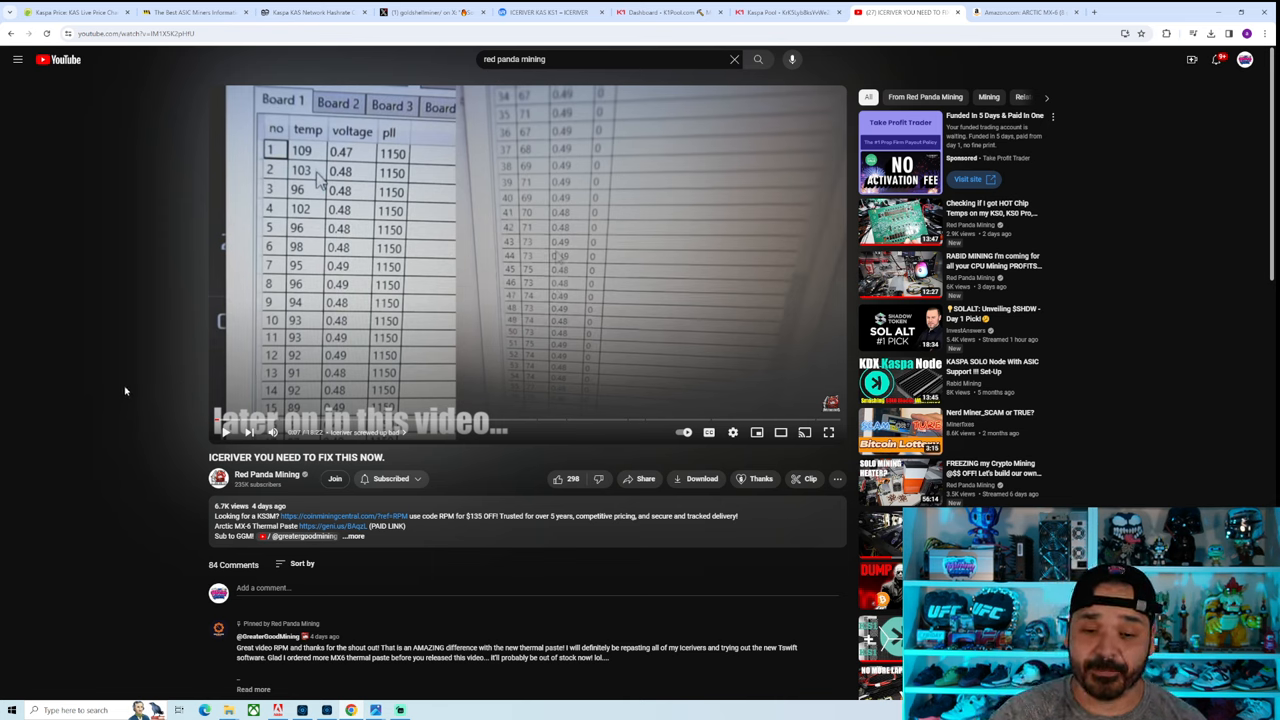
{"action": "scroll", "scroll_direction": "down", "scroll_amount": 3}
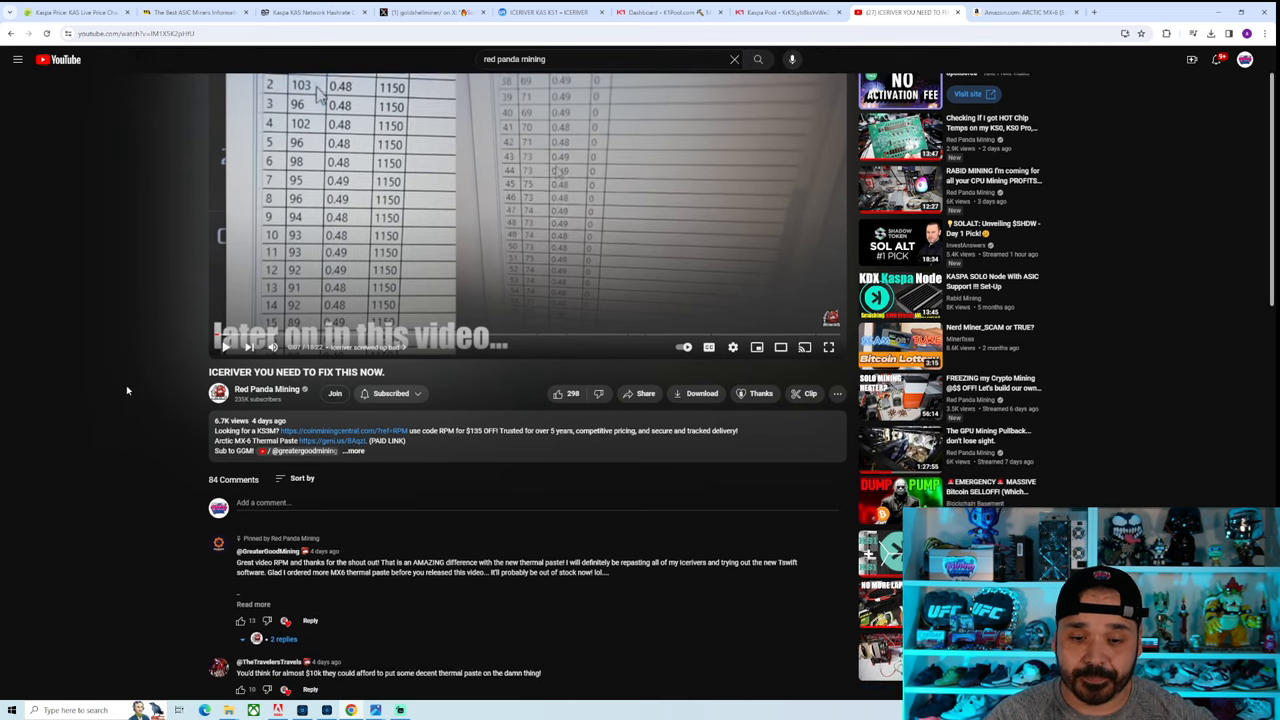
{"action": "scroll", "scroll_direction": "down", "scroll_amount": 3}
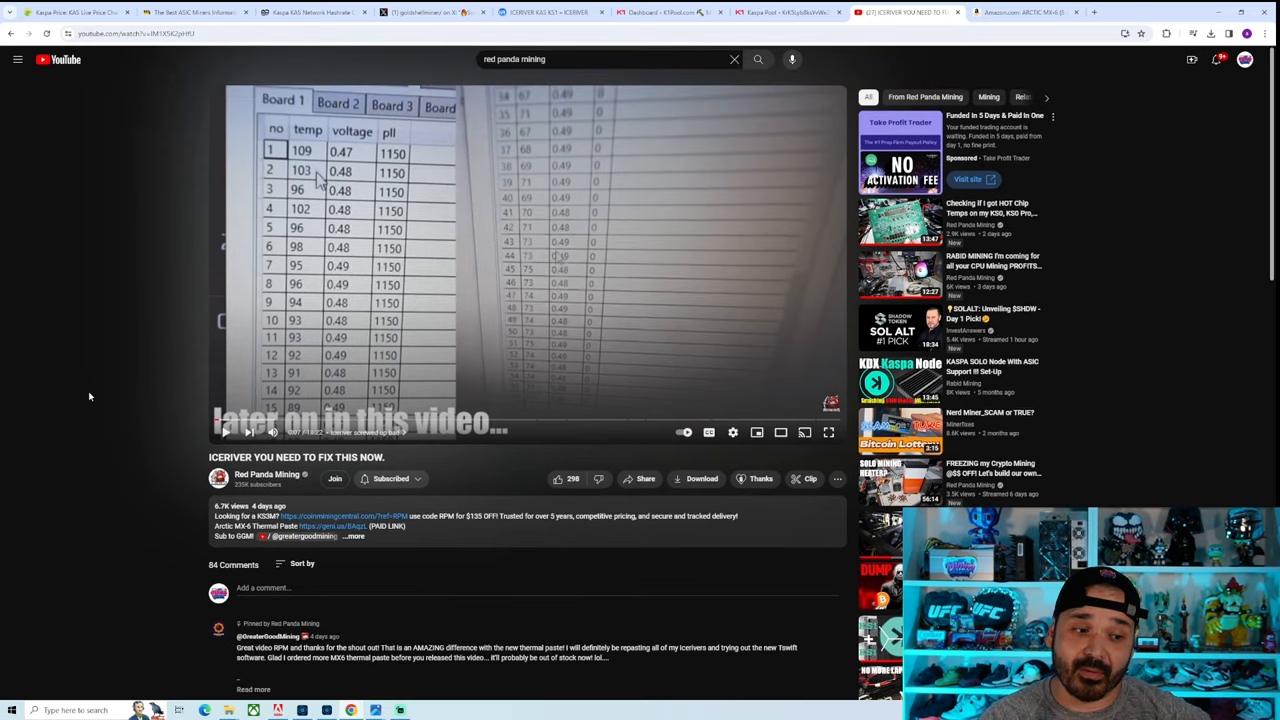
{"action": "mouse_move", "coordinate": [316, 368]}
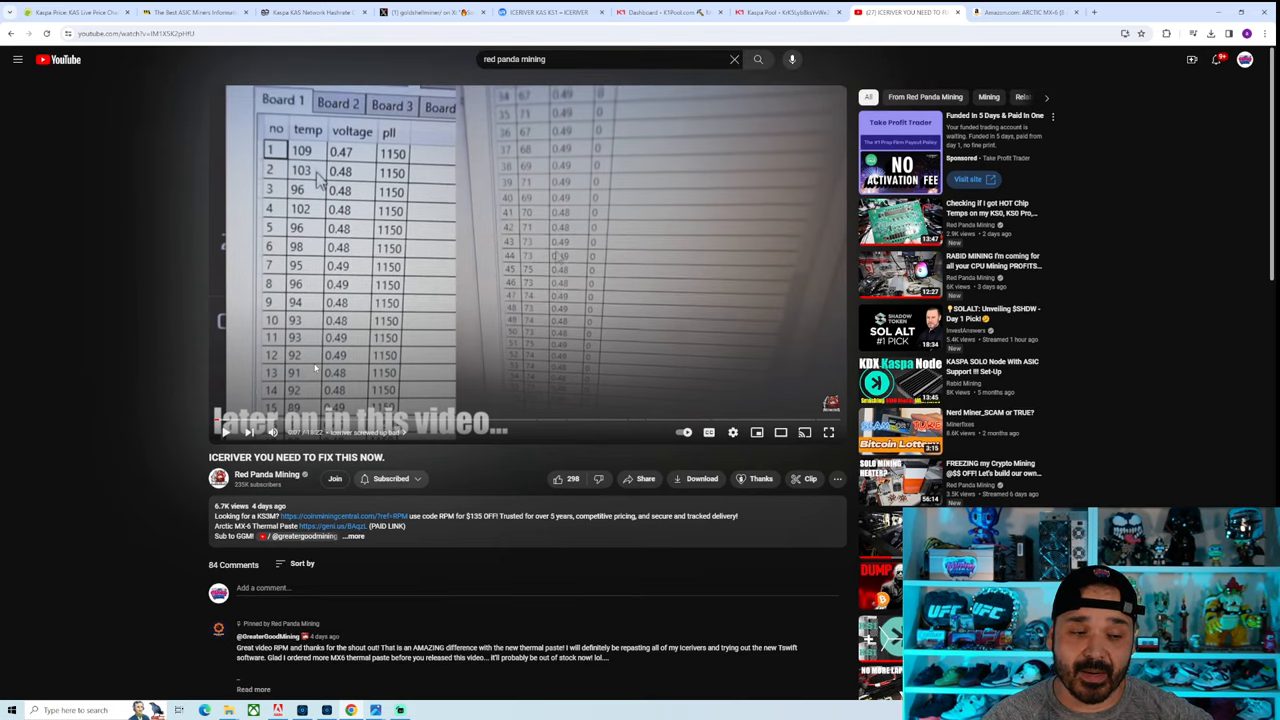
{"action": "mouse_move", "coordinate": [64, 388]}
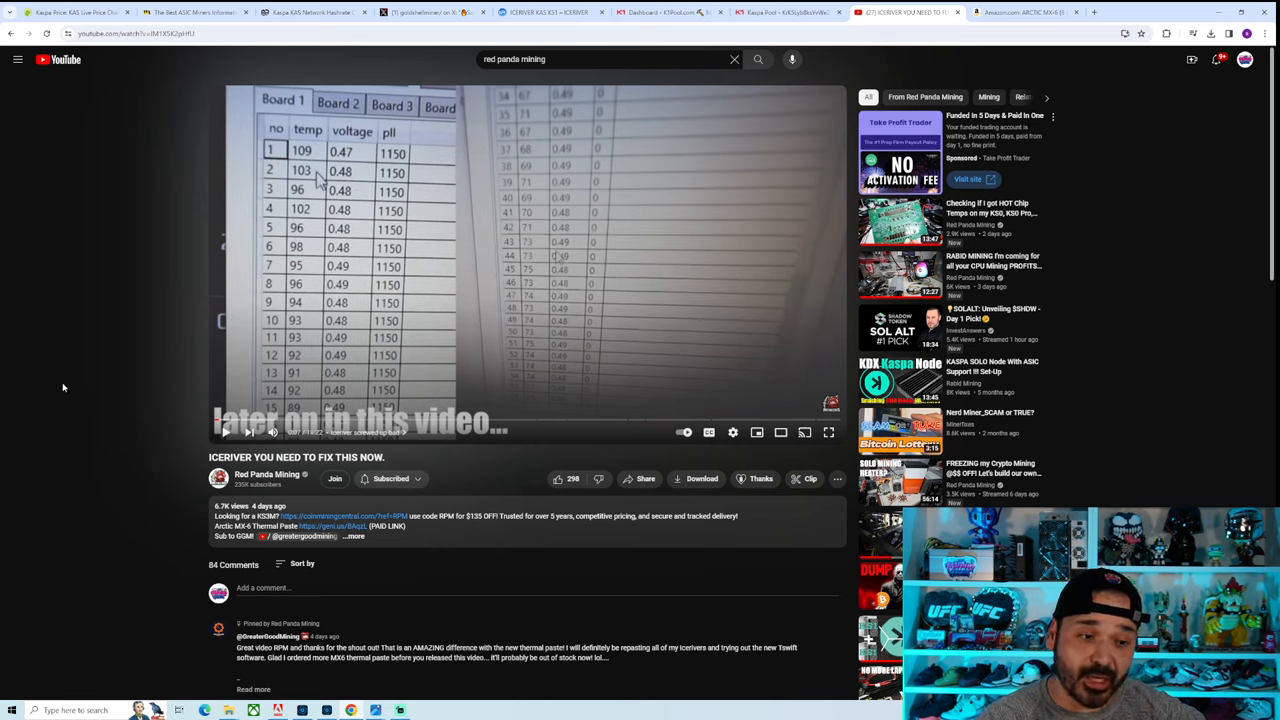